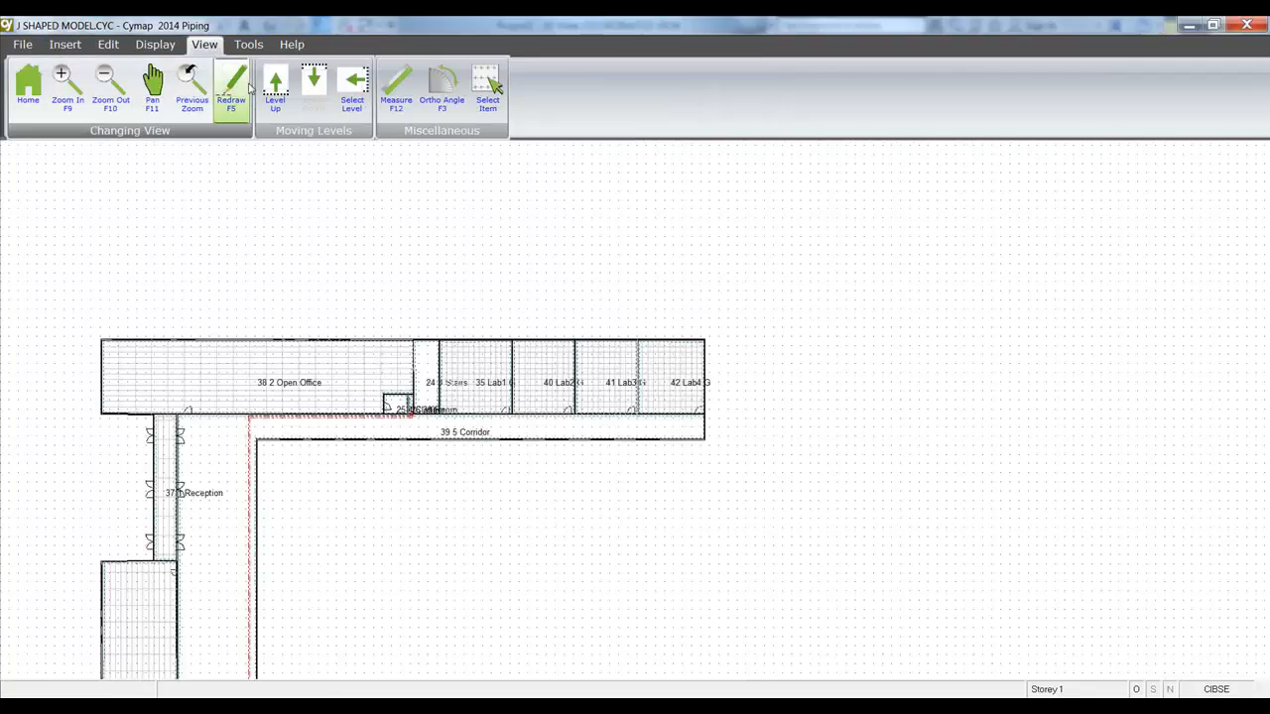
- Move up to the lab storey and begin inserting radiators into room 62 Lab3 2nd
left_click(274, 90)
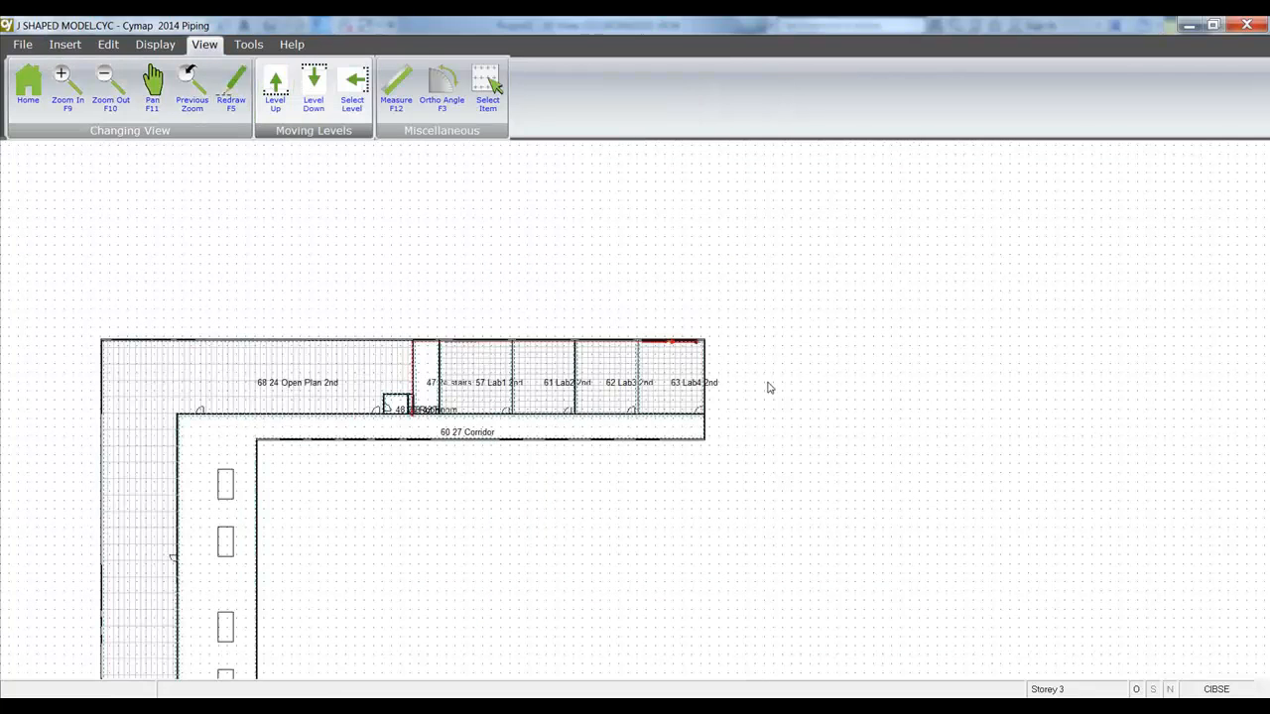
left_click(67, 84)
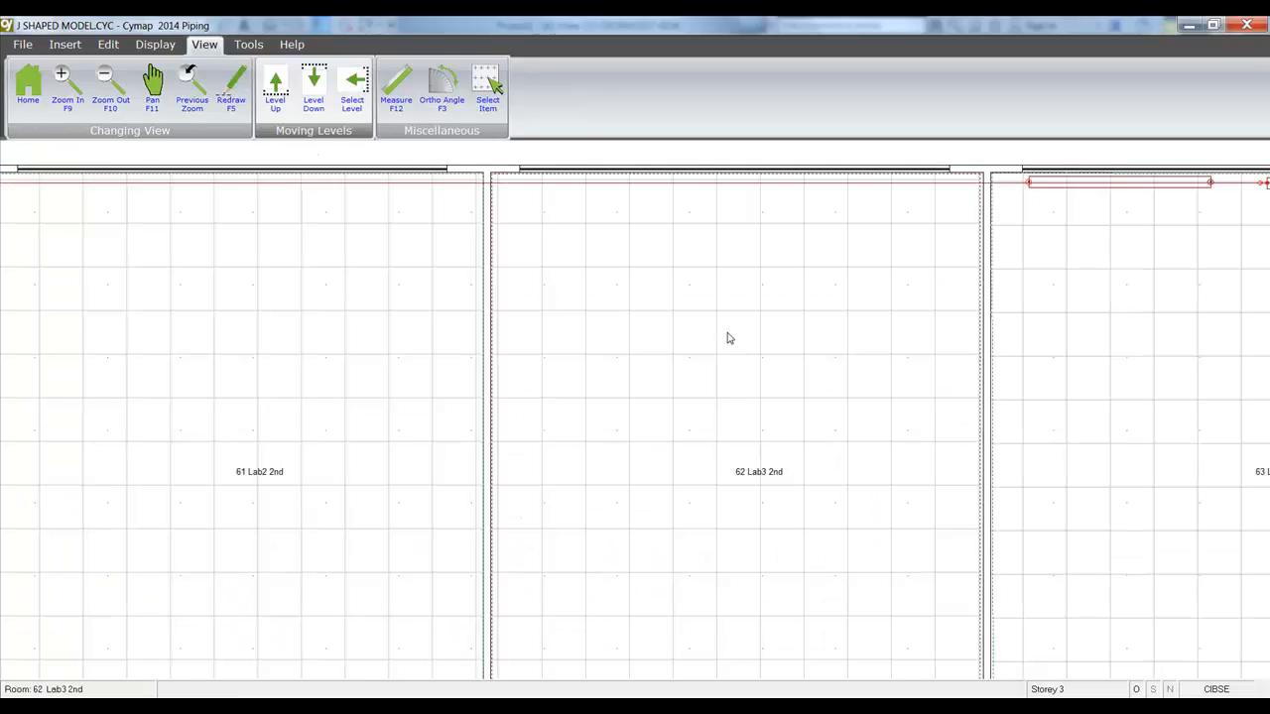
left_click(64, 43)
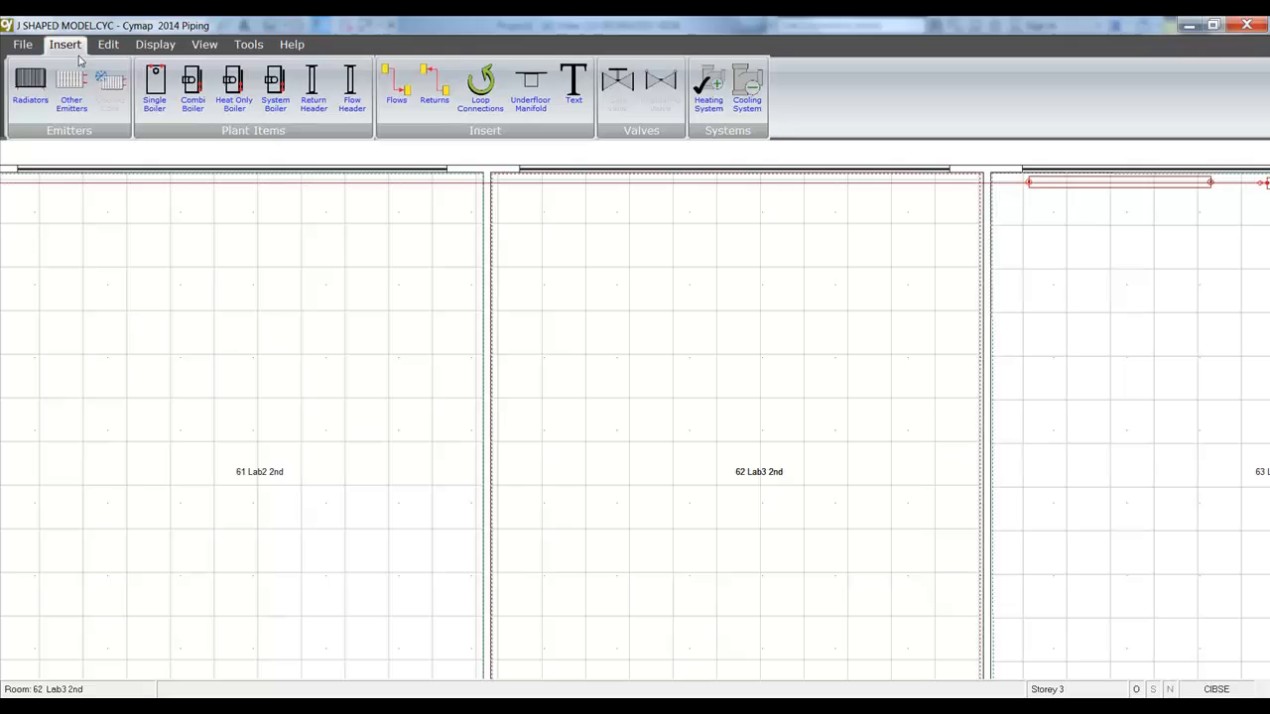
left_click(30, 89)
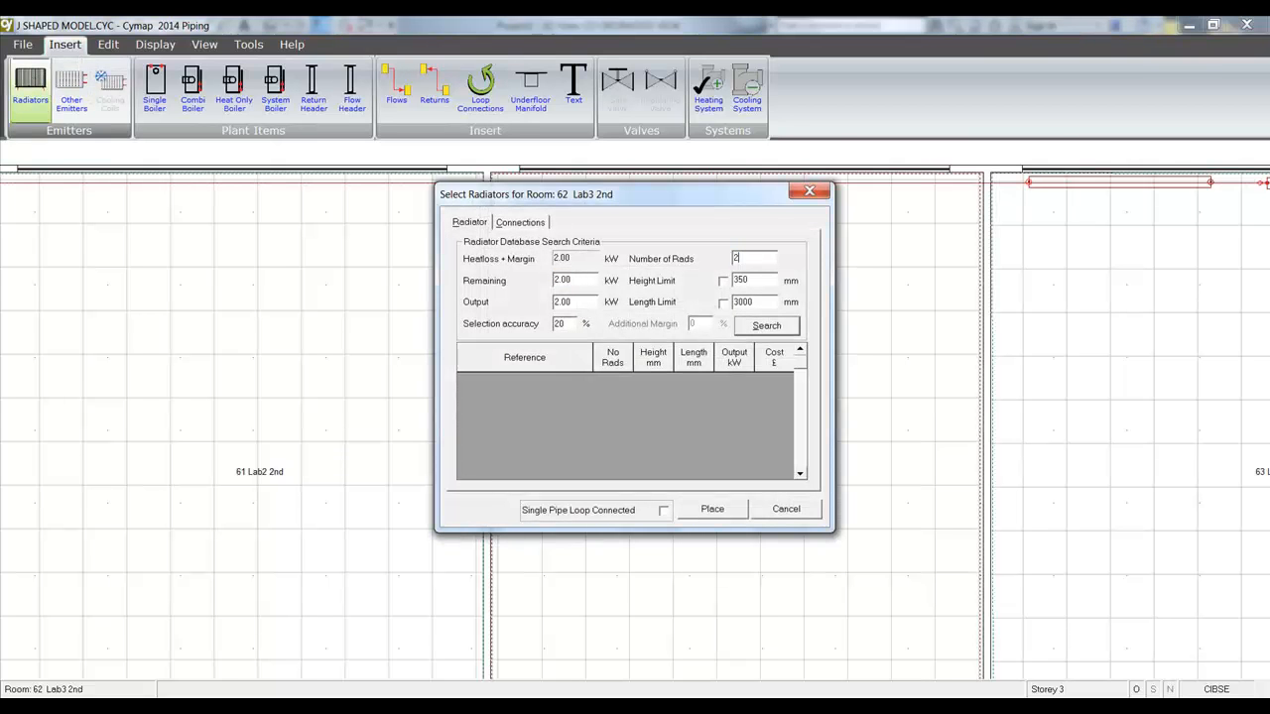
- Select the Elite K1 radiator from the database search and place it along Lab3's top wall
left_click(766, 325)
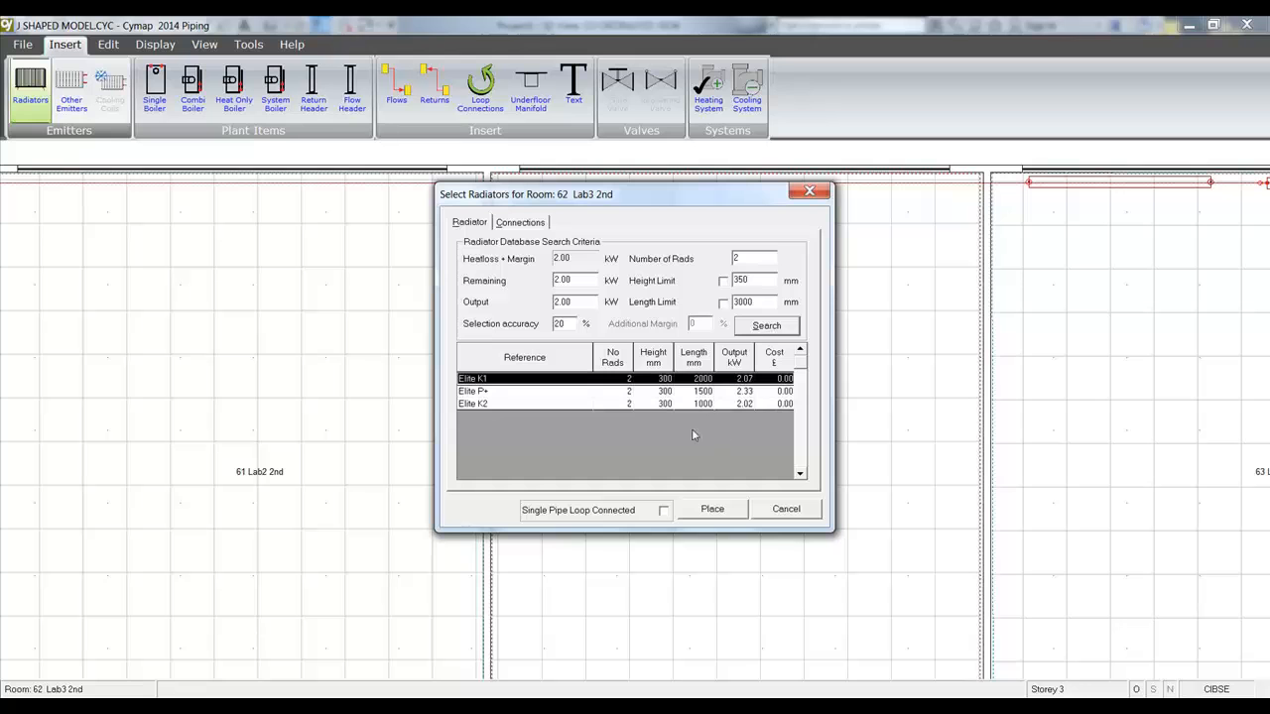
left_click(710, 508)
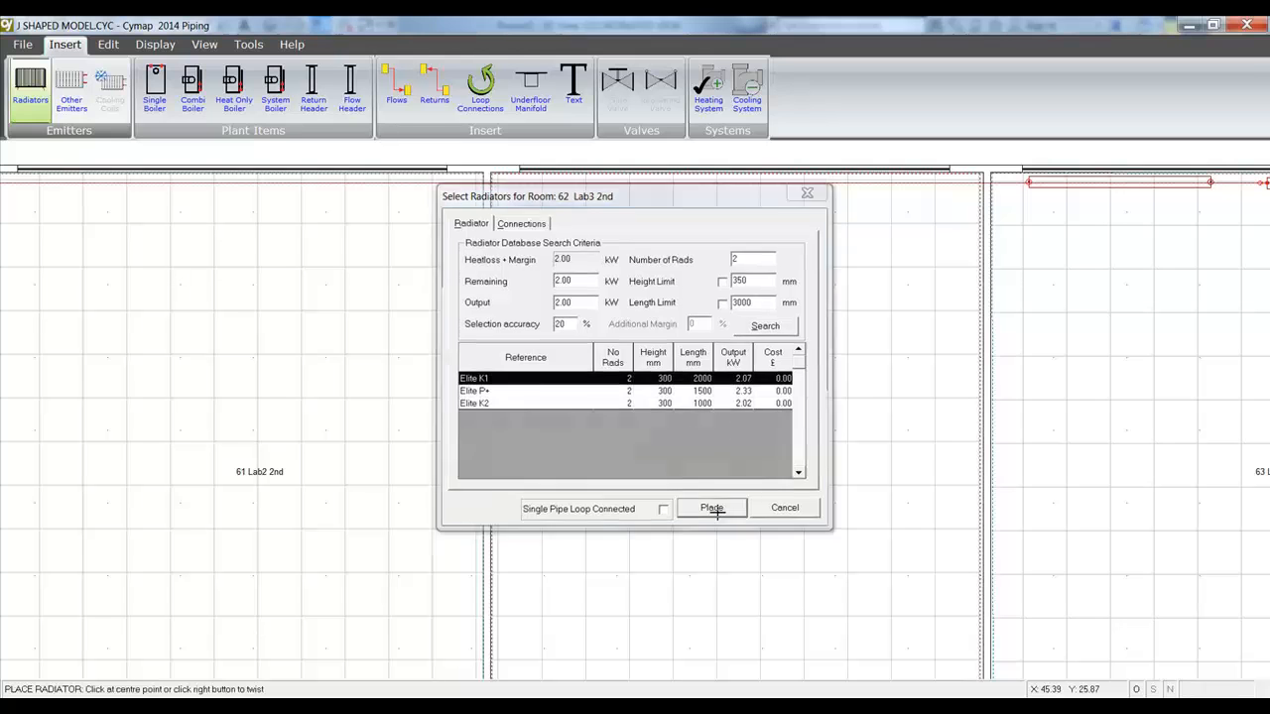
left_click(710, 507)
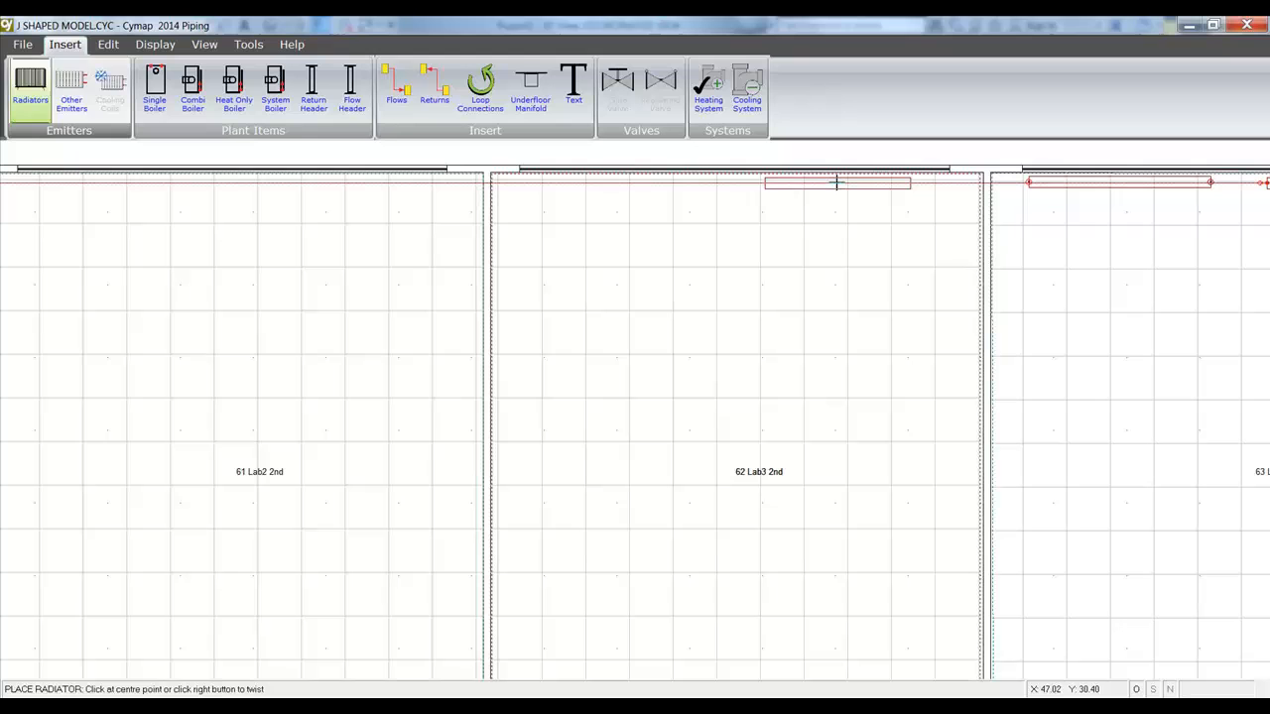
left_click(619, 183)
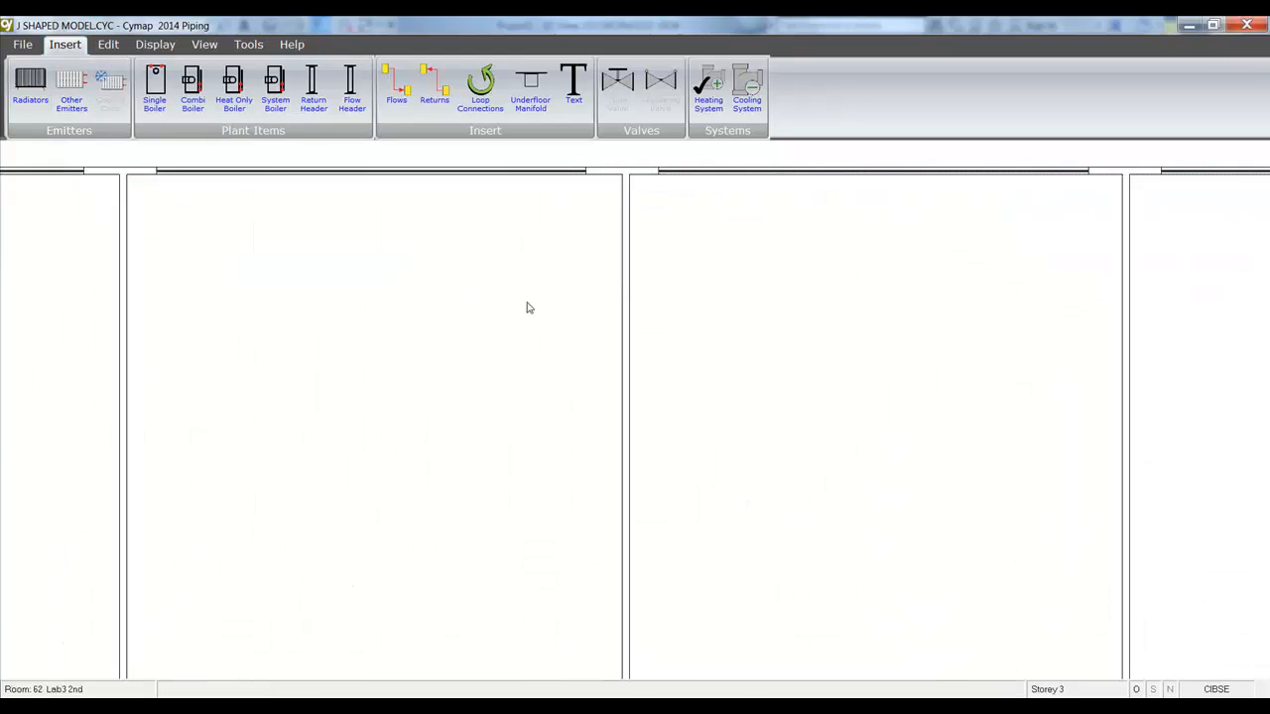
- Add database-selected radiators to room 61 Lab2 2nd along its top wall
left_click(29, 89)
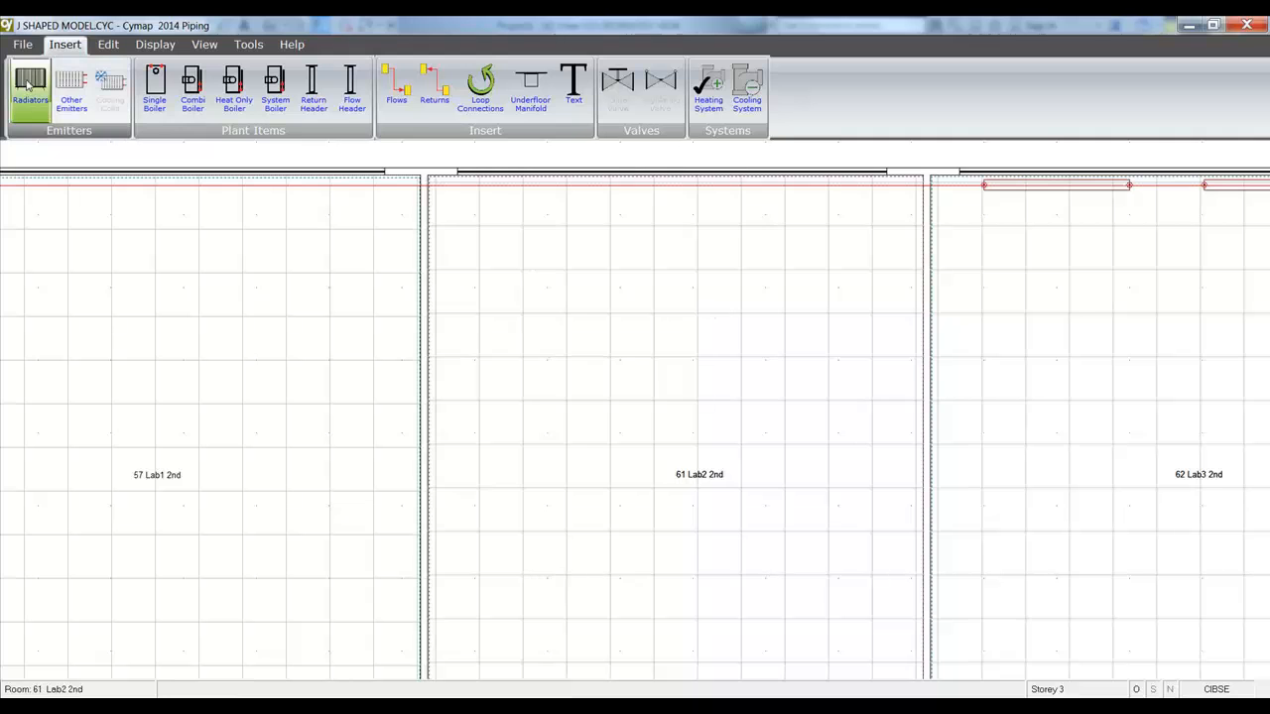
left_click(30, 89)
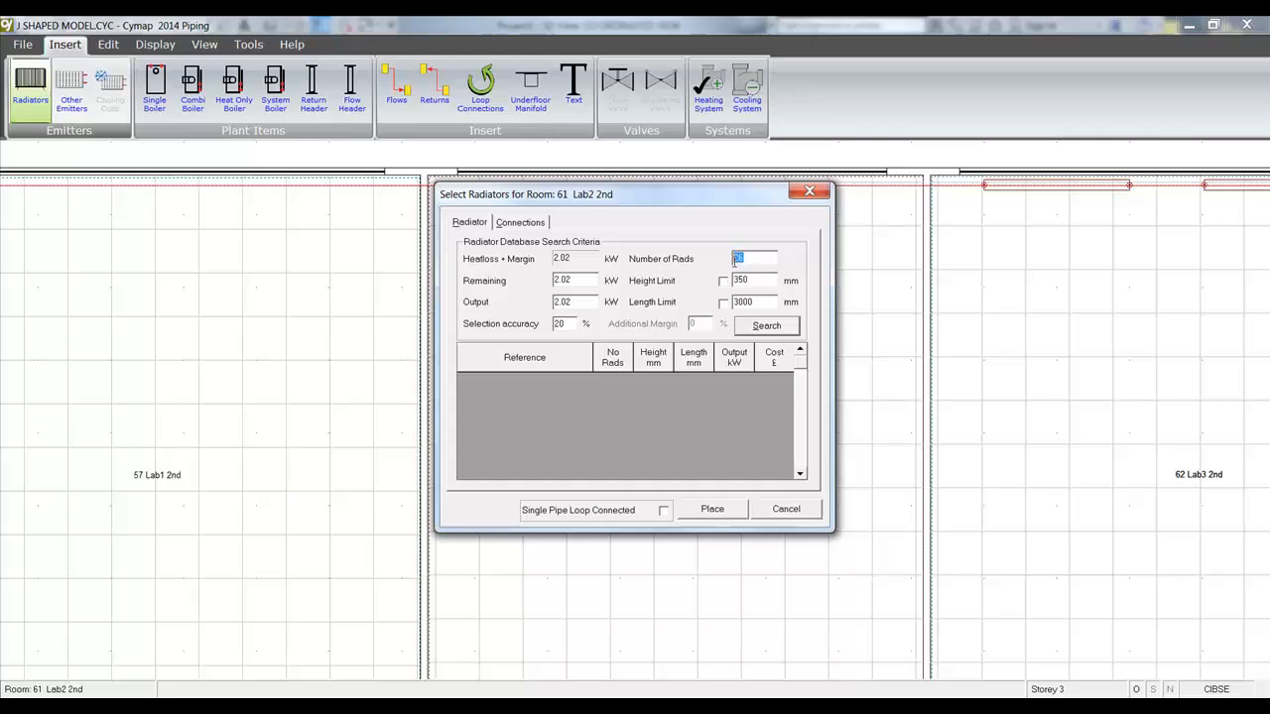
left_click(766, 326)
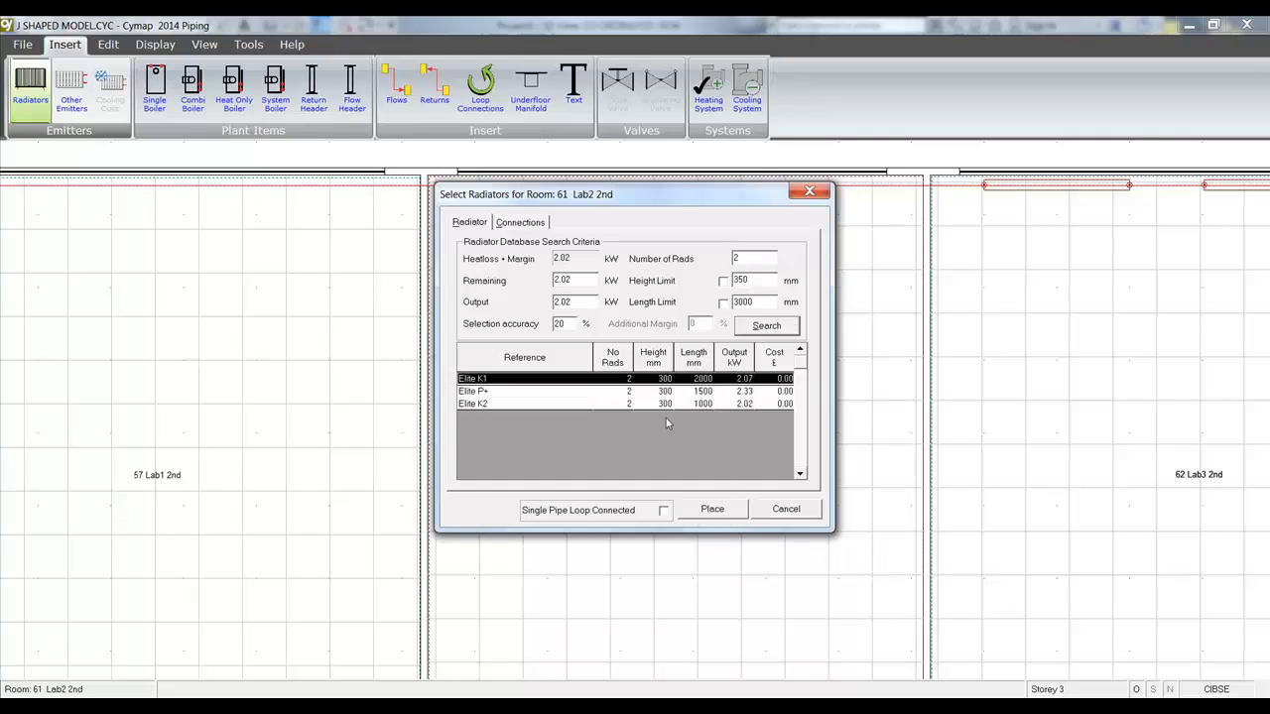
left_click(713, 508)
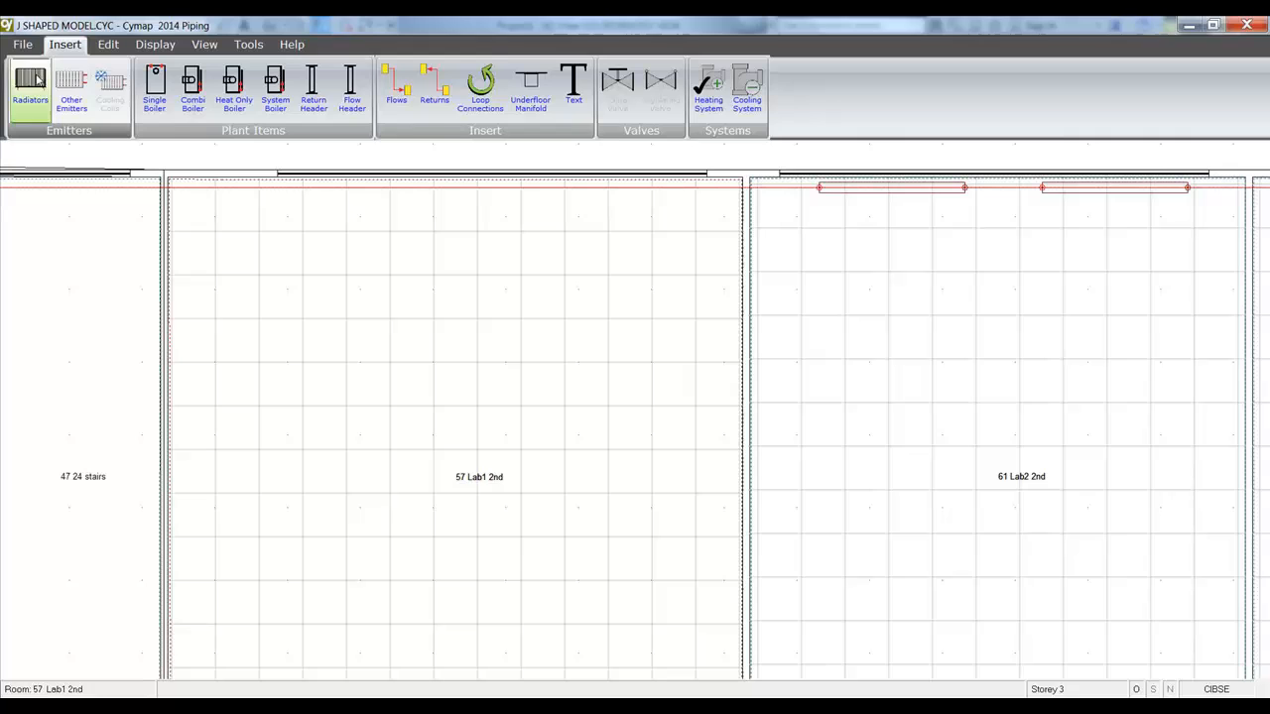
- Add database-selected radiators to room 57 Lab1 2nd, then move down to storey 1
left_click(30, 87)
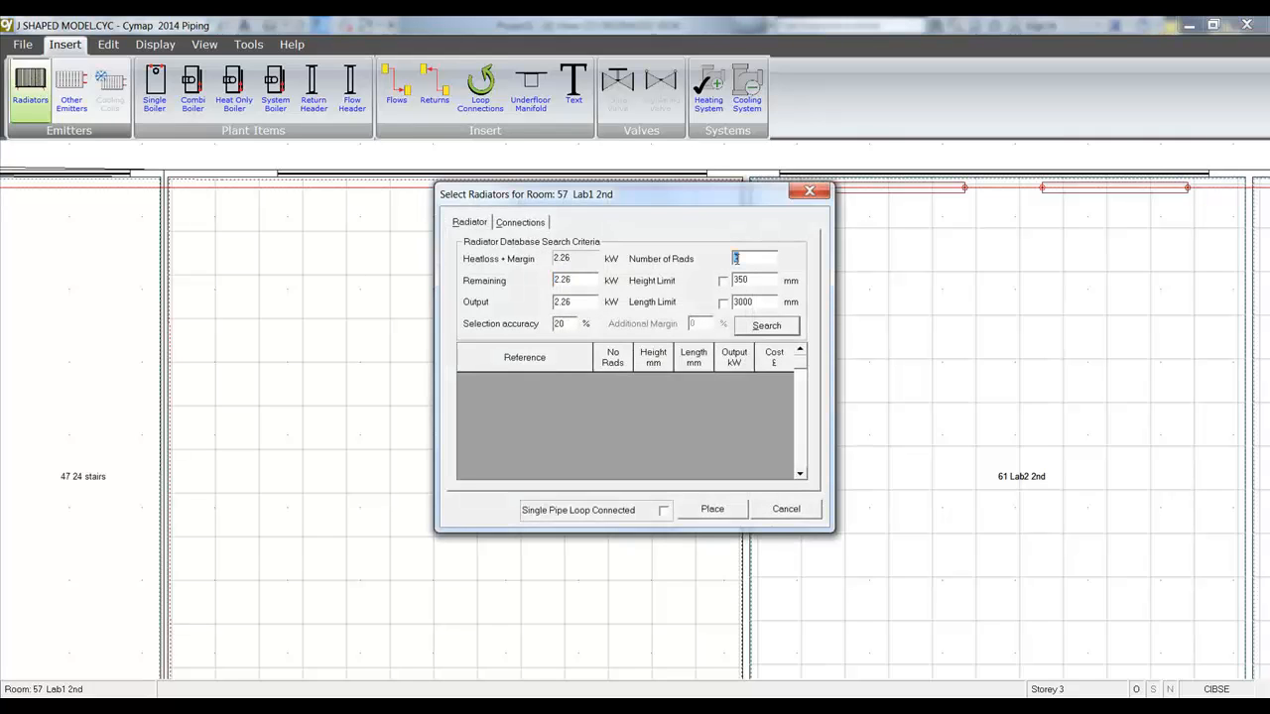
left_click(766, 325)
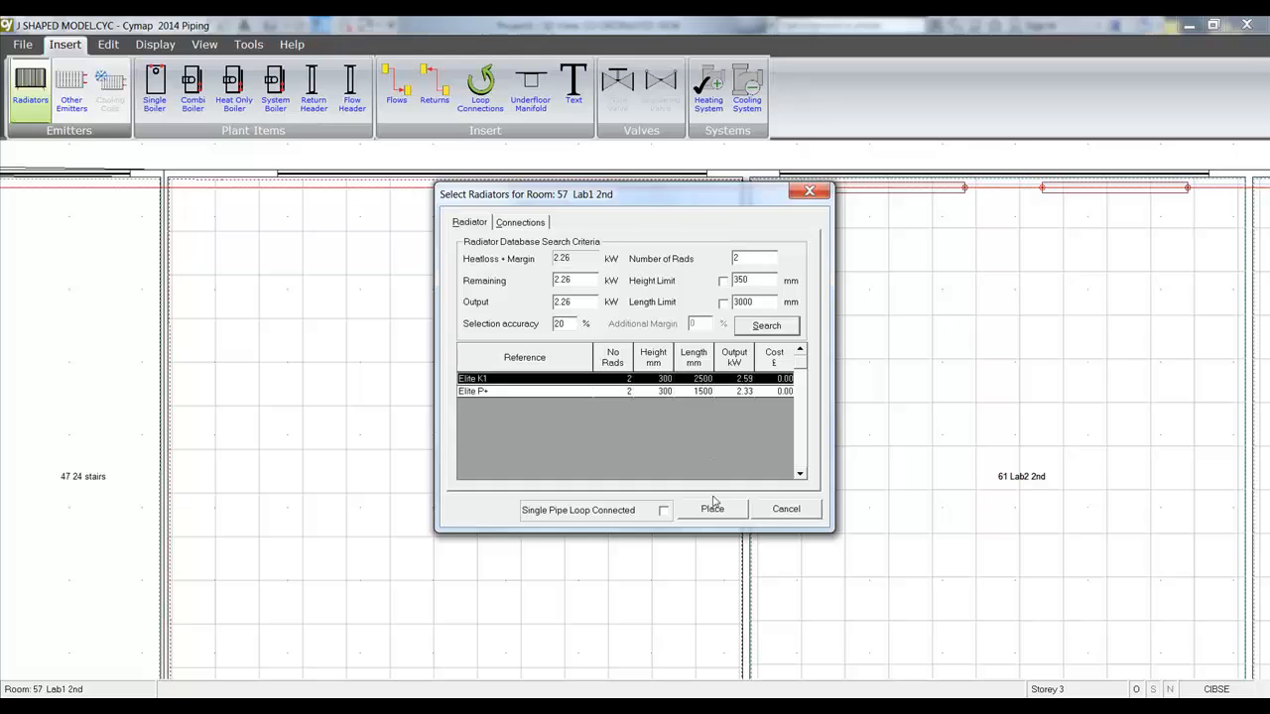
left_click(710, 508)
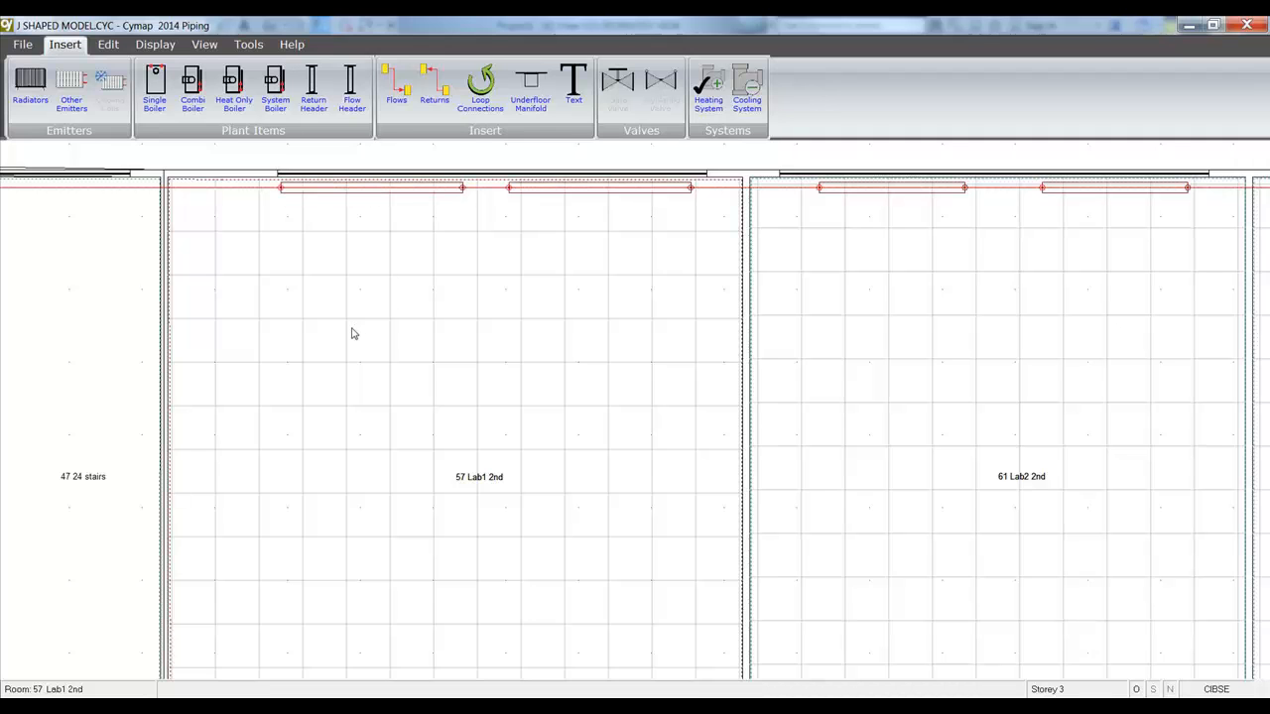
left_click(202, 44)
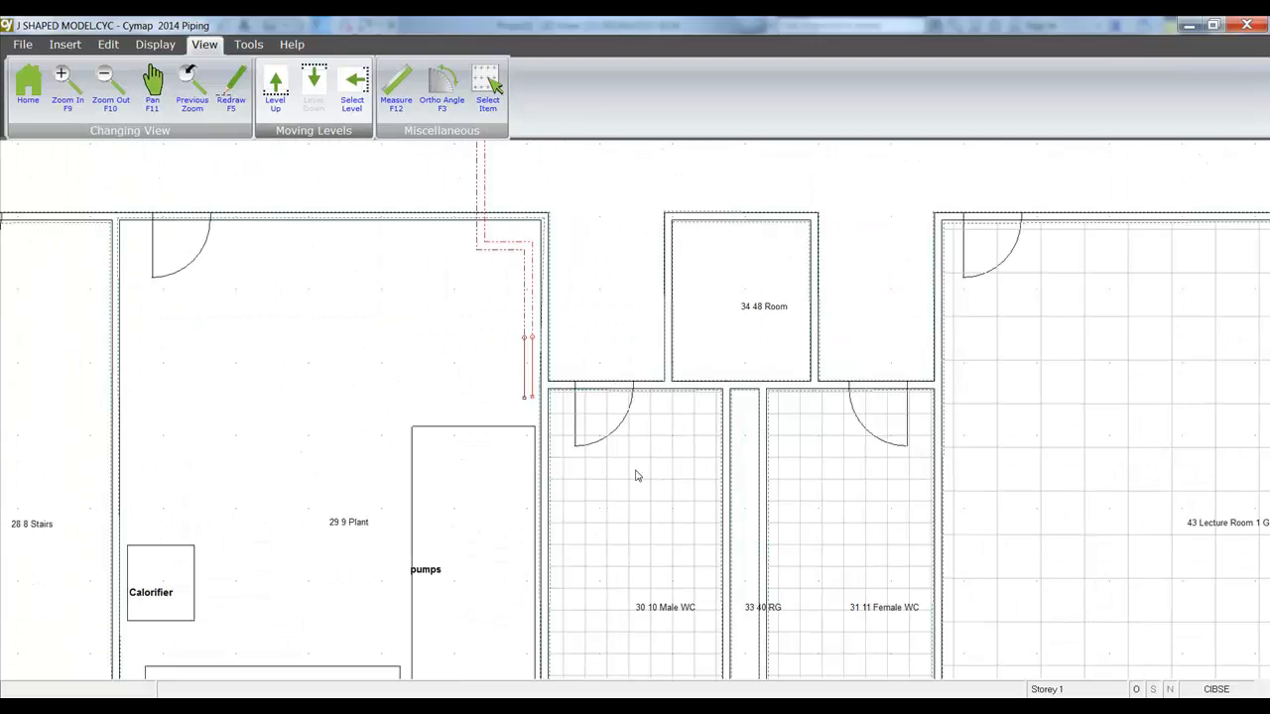
- Insert a flow header with 2 entry points and place it in the plant room
left_click(63, 43)
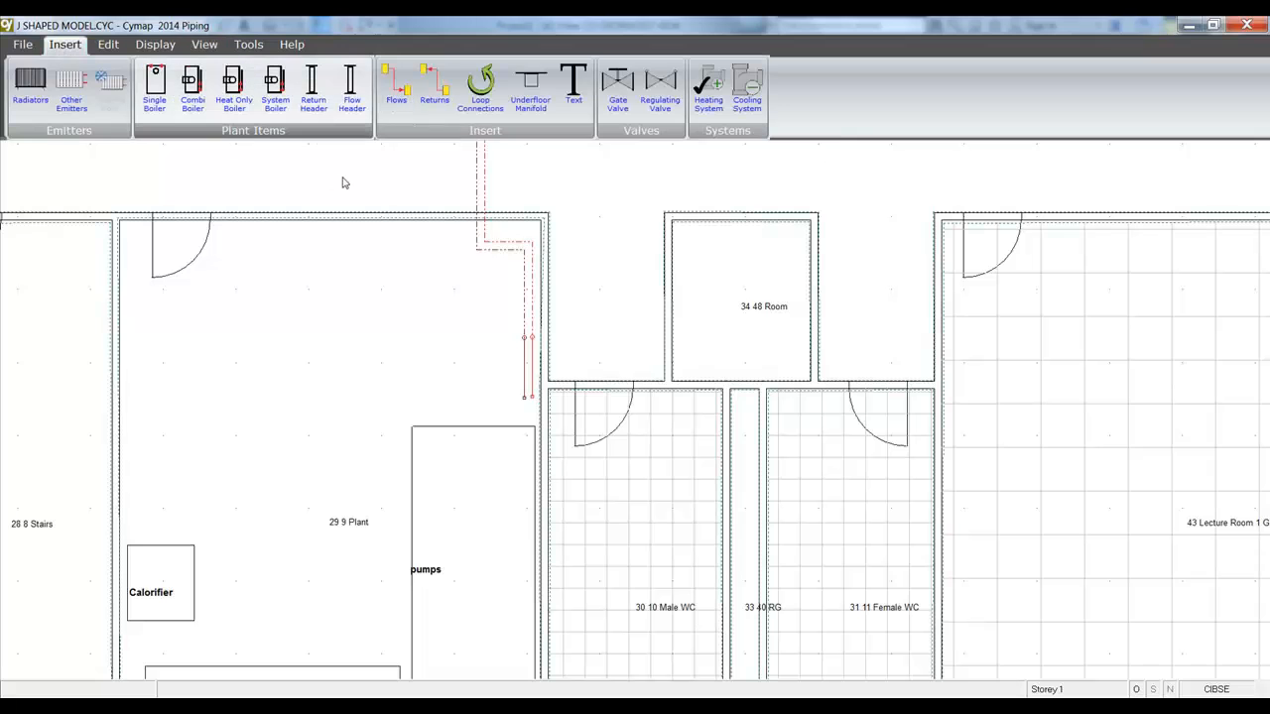
left_click(351, 89)
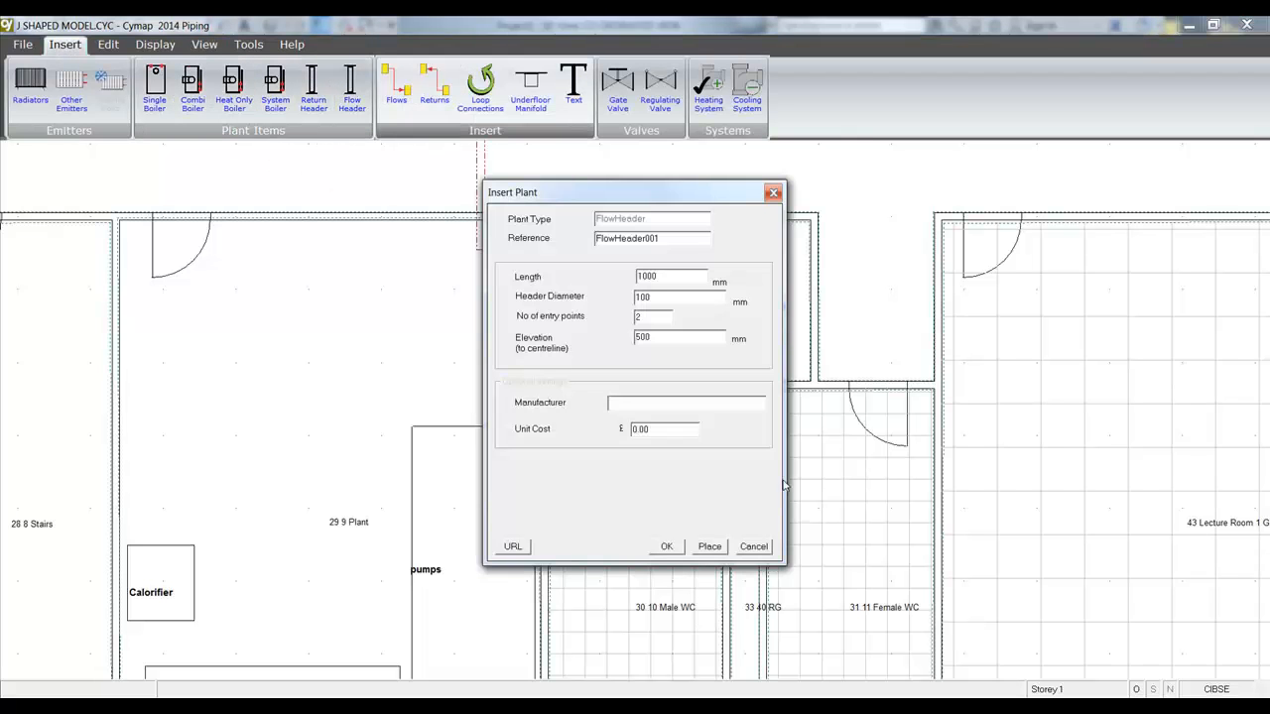
left_click(654, 317)
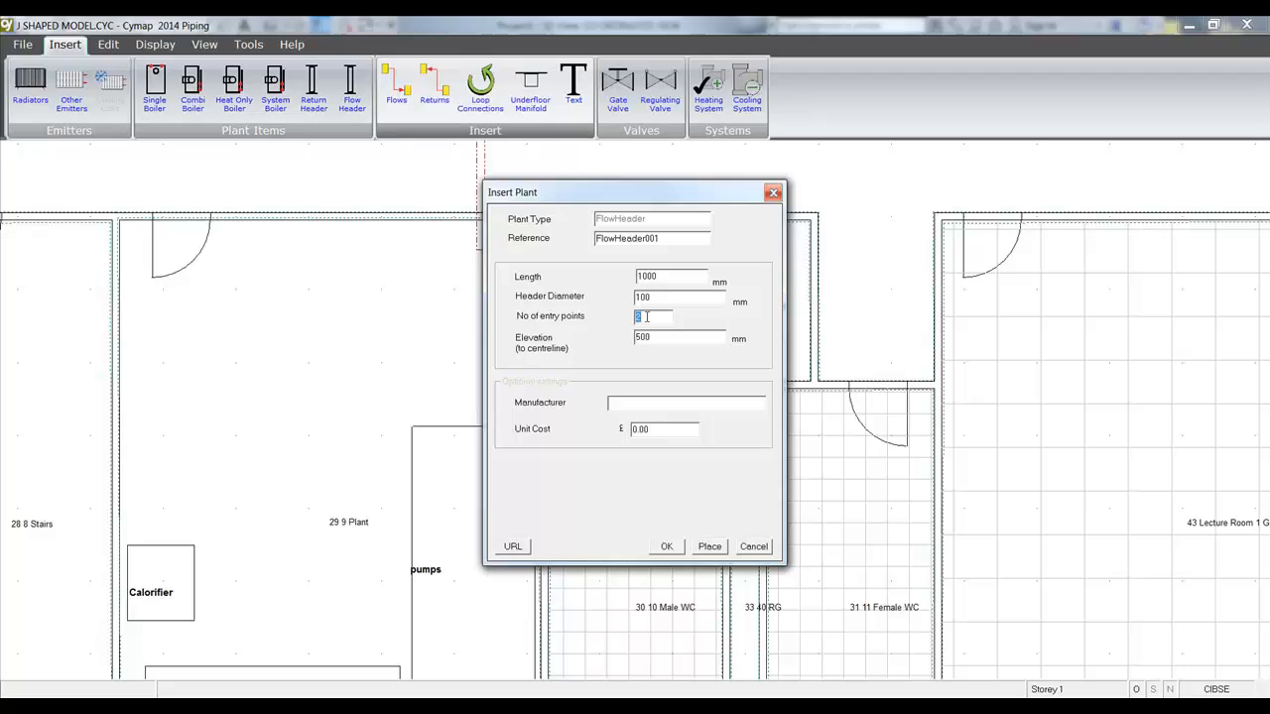
type("2")
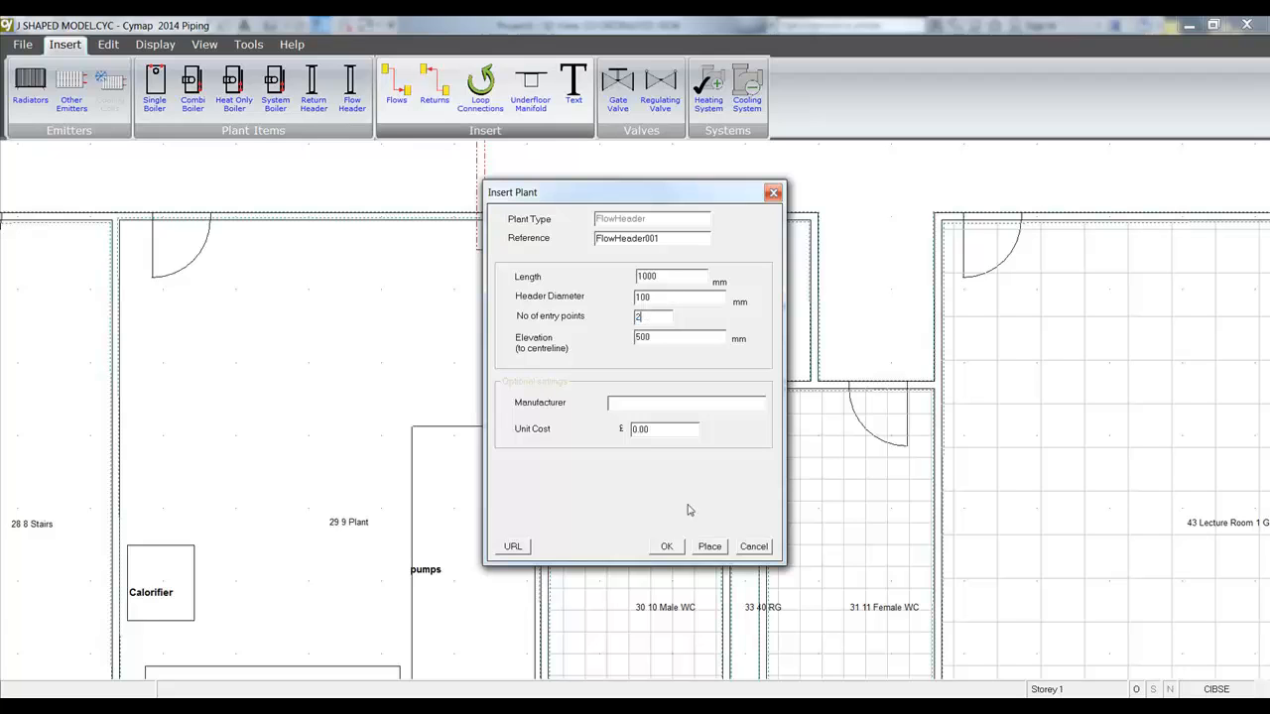
left_click(710, 547)
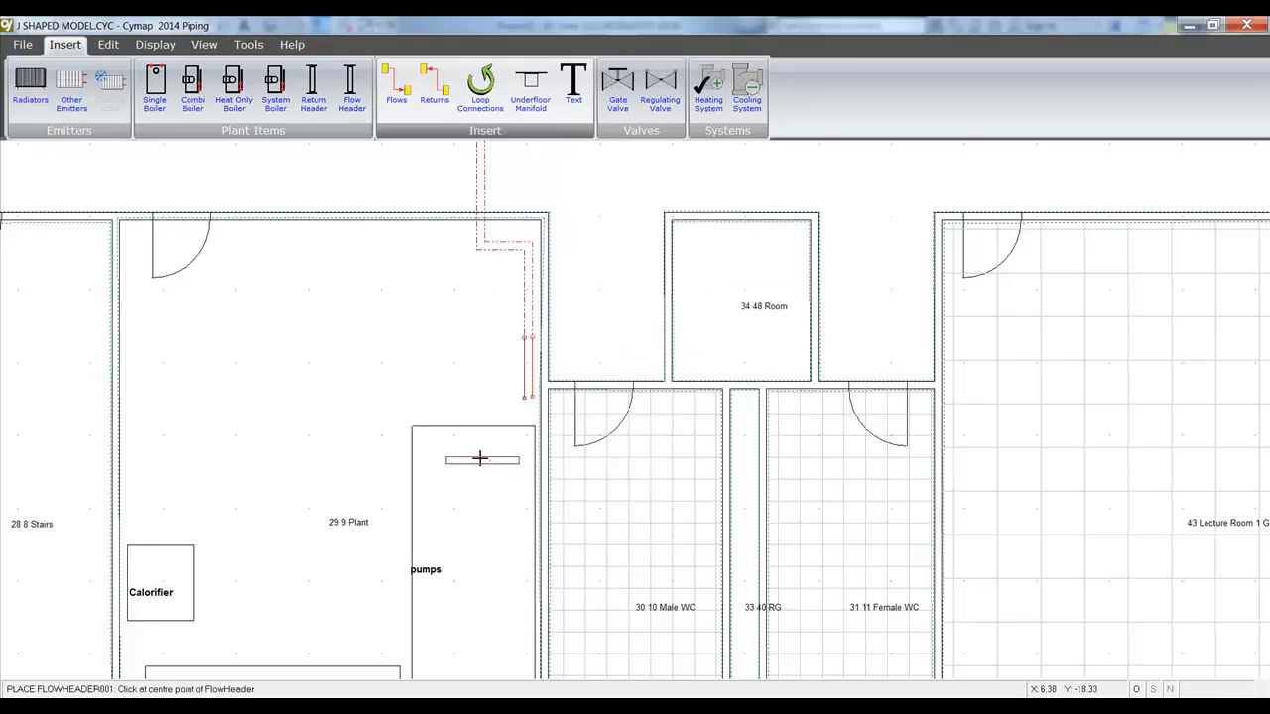
left_click(480, 458)
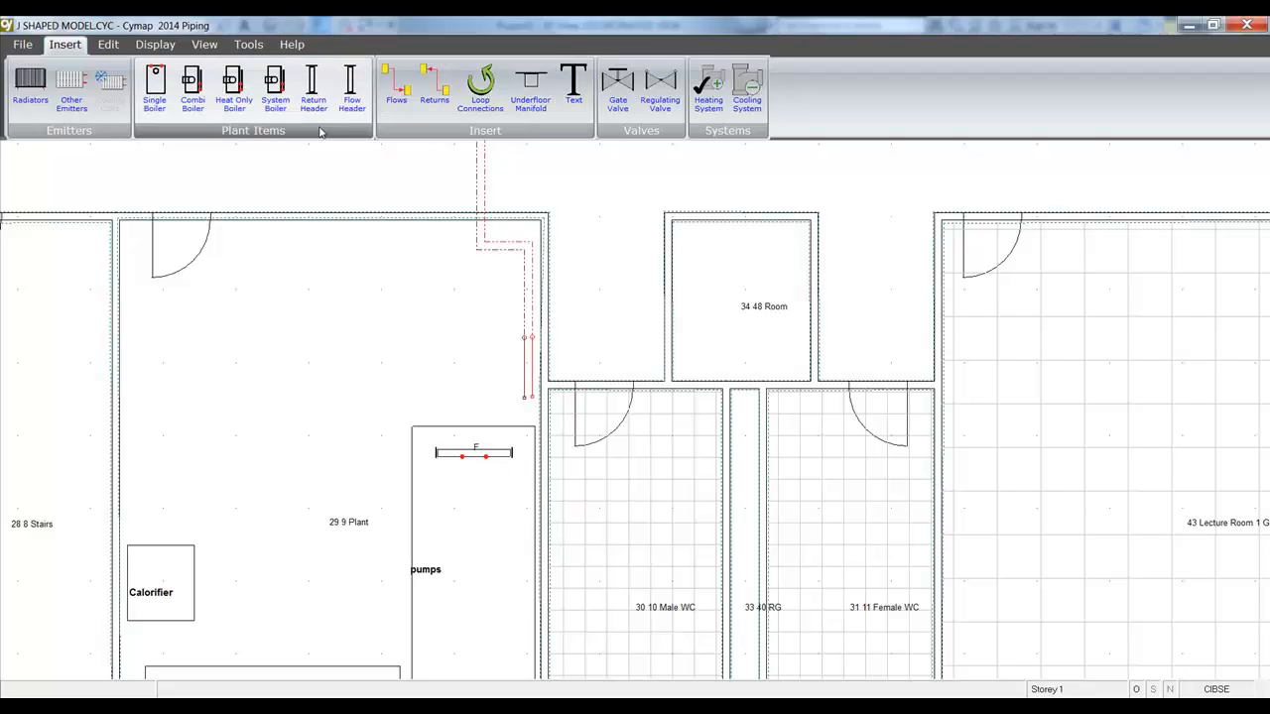
- Insert a return header and place it below the flow header
left_click(314, 88)
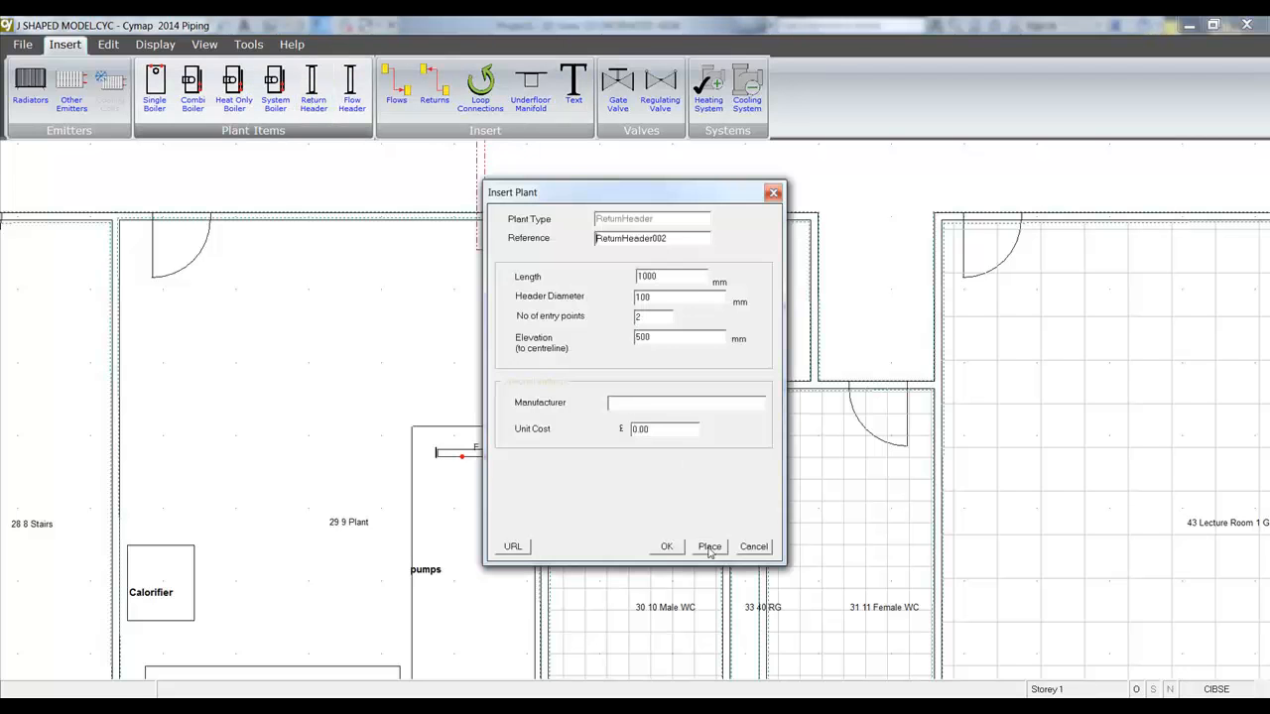
left_click(710, 547)
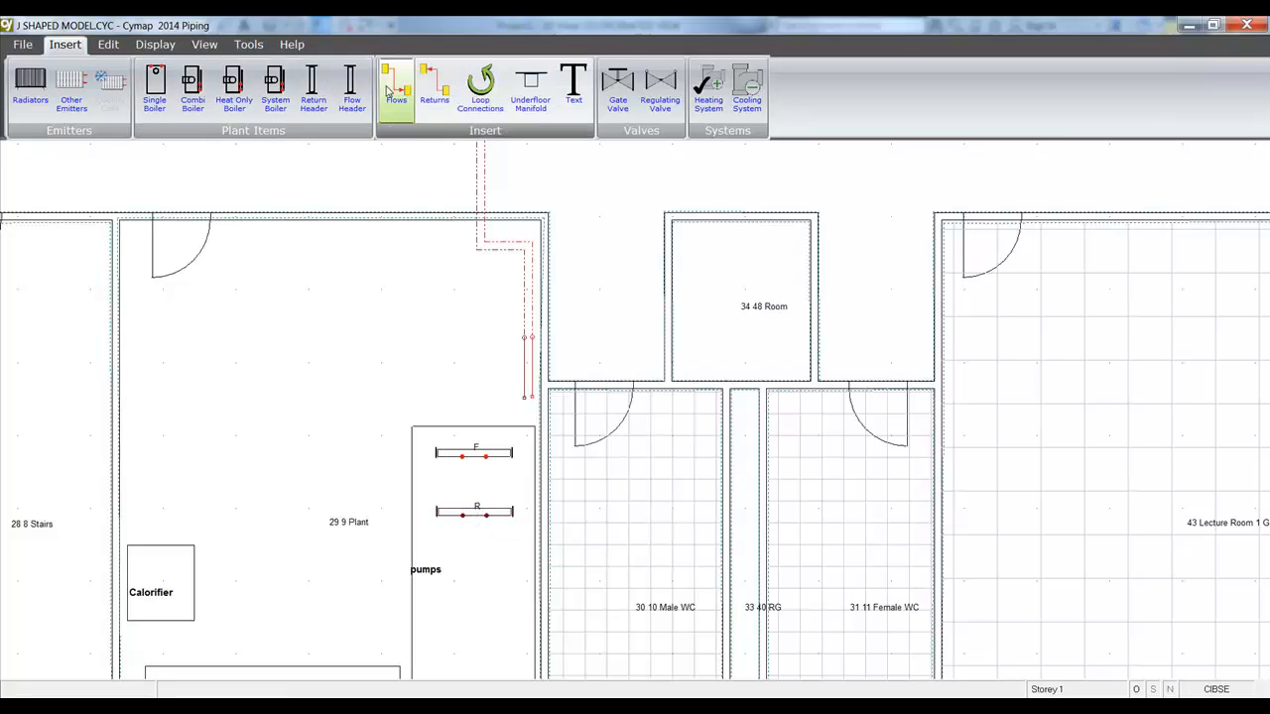
- Draw a floor-height heating flow pipe from the riser to the headers, then return to storey 3
left_click(396, 87)
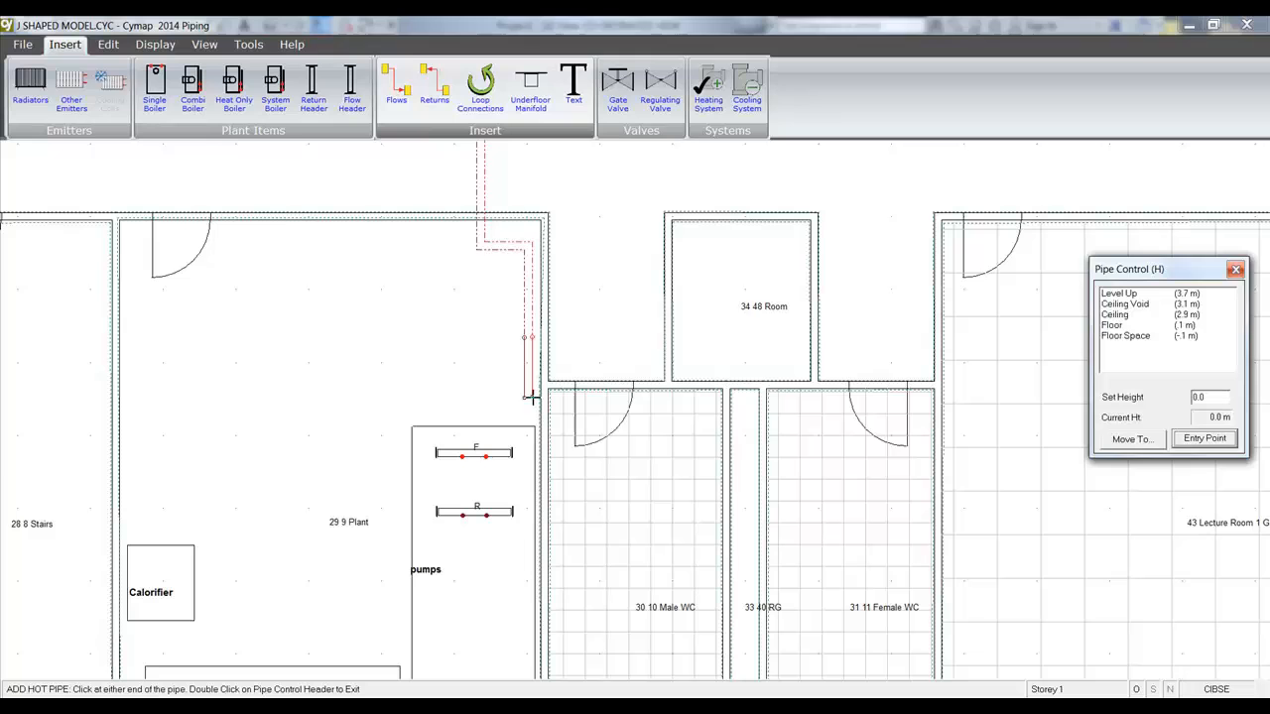
left_click(1127, 325)
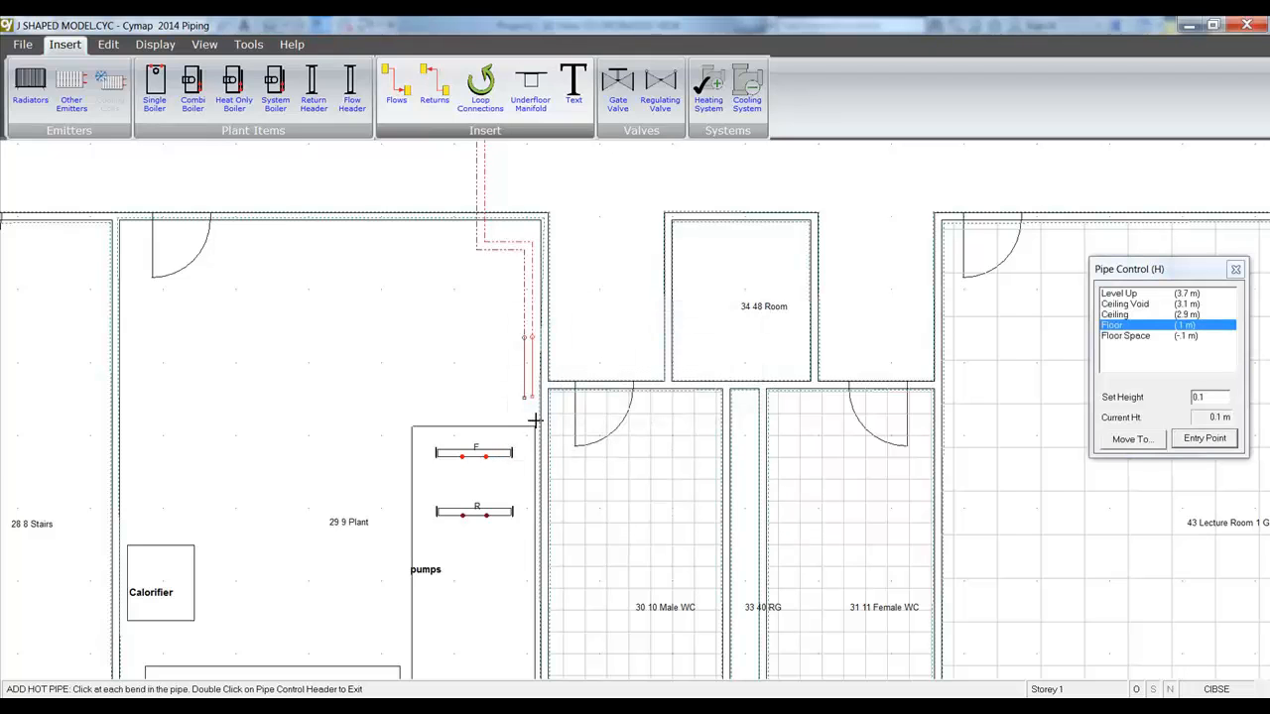
left_click(531, 407)
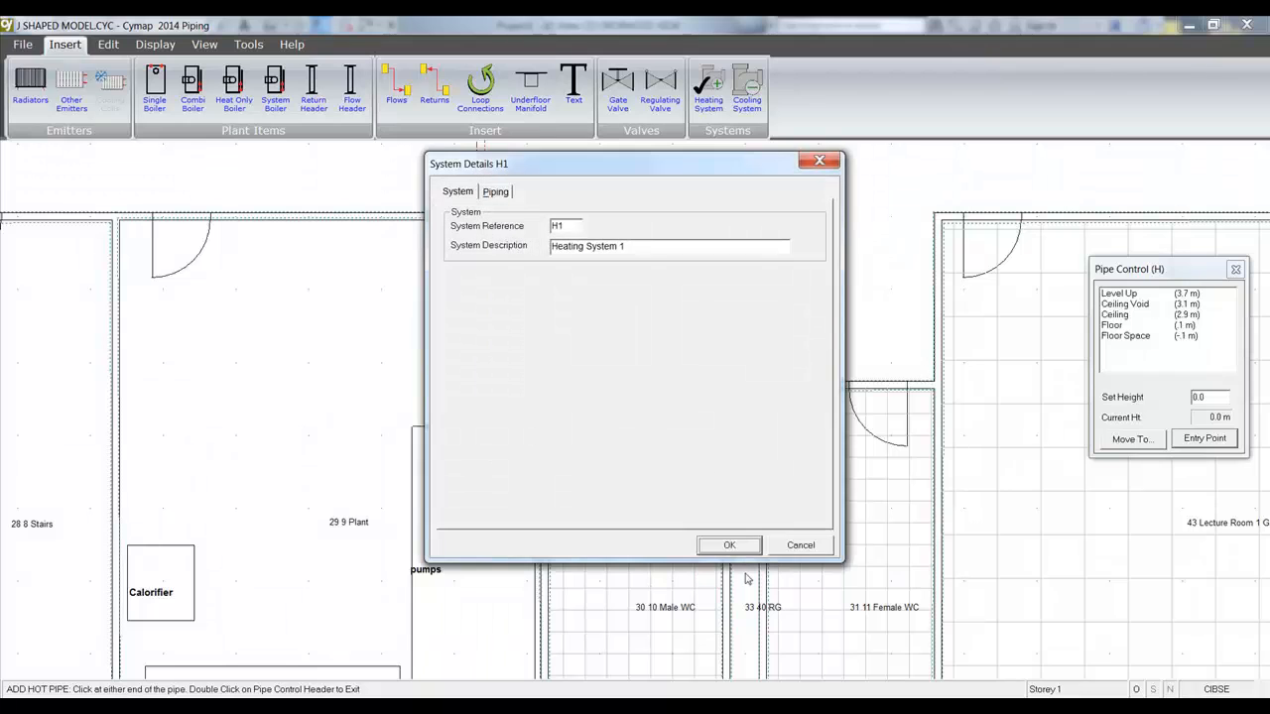
left_click(730, 544)
type("0.2")
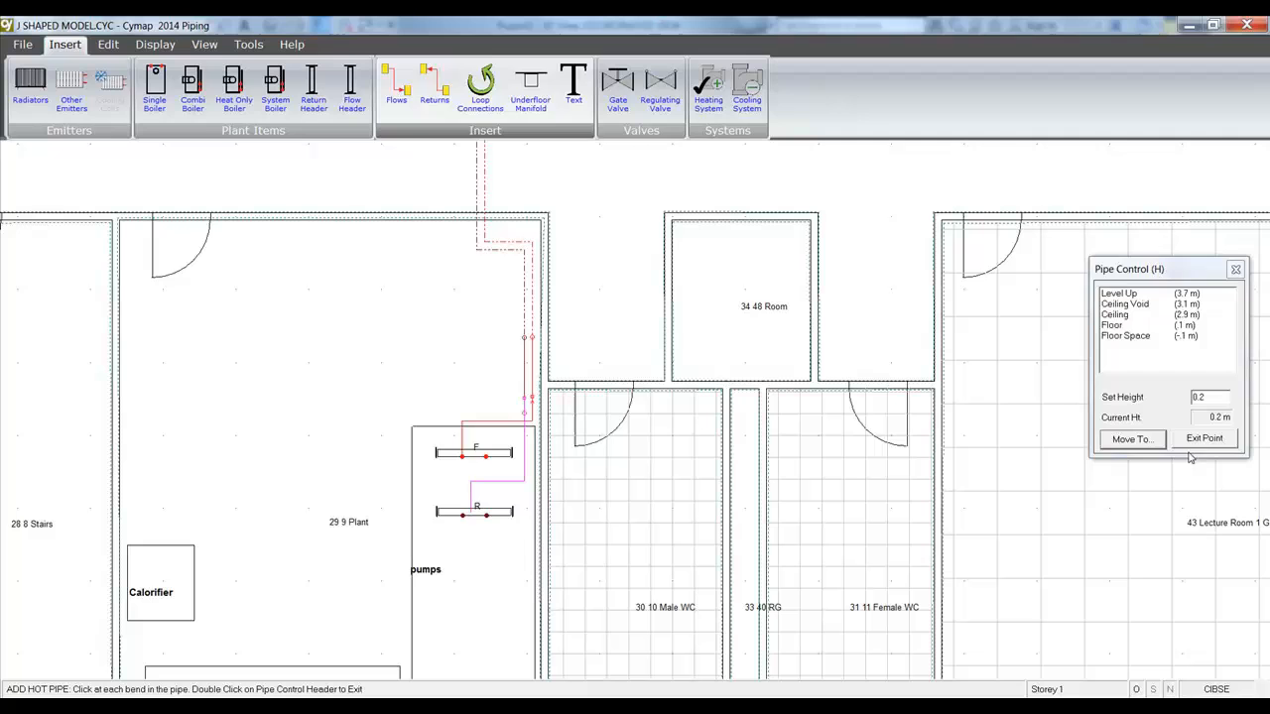
left_click(1204, 439)
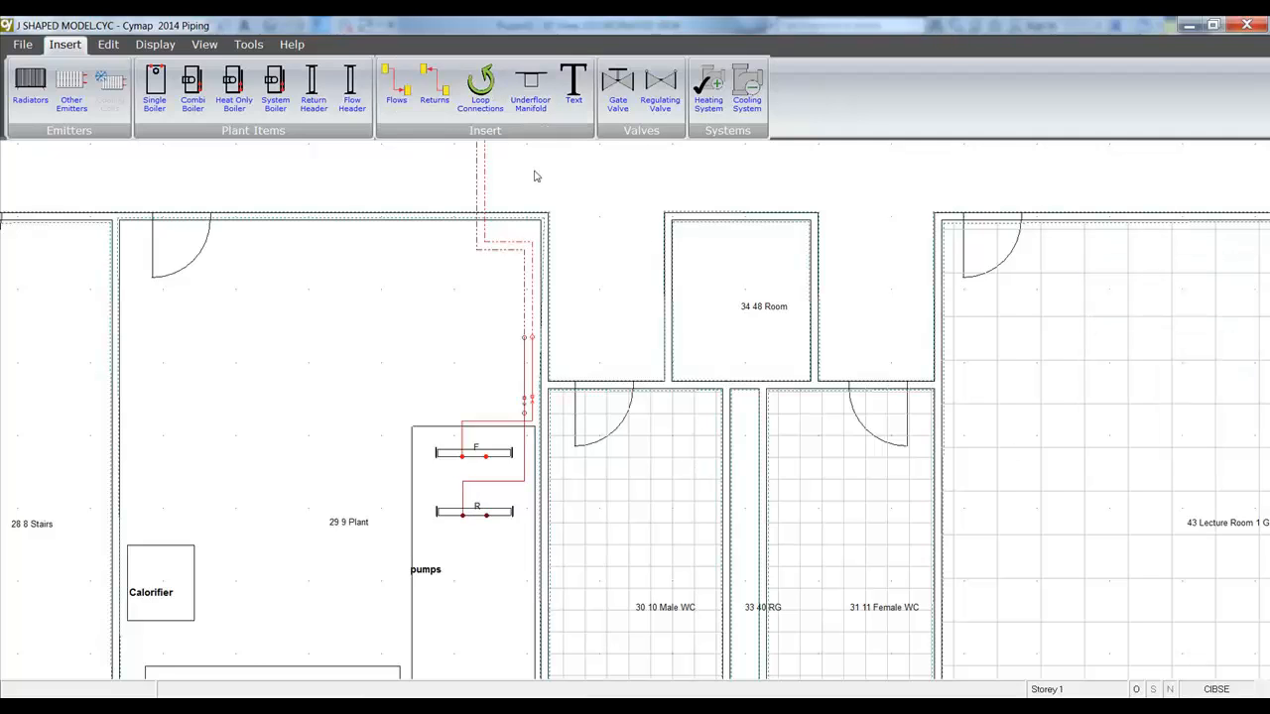
left_click(205, 44)
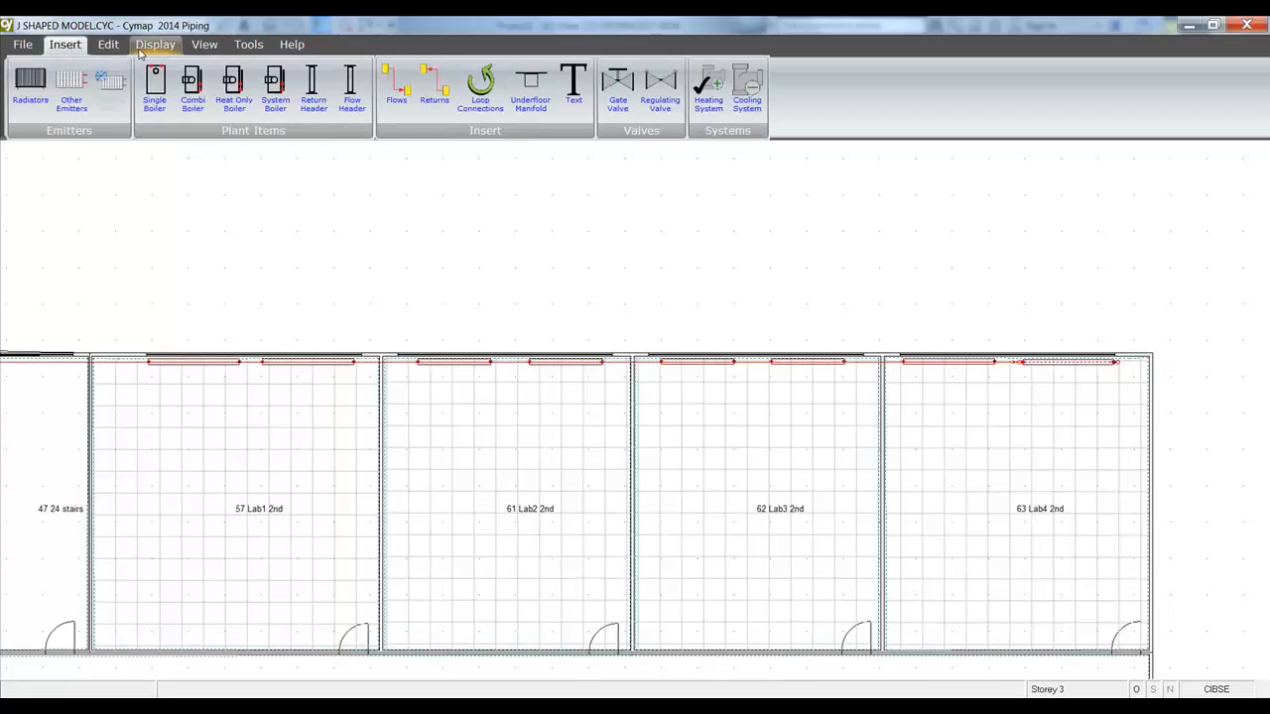
- Autoconnect the lab radiators to flow pipes with a 5 m maximum connection distance
left_click(398, 89)
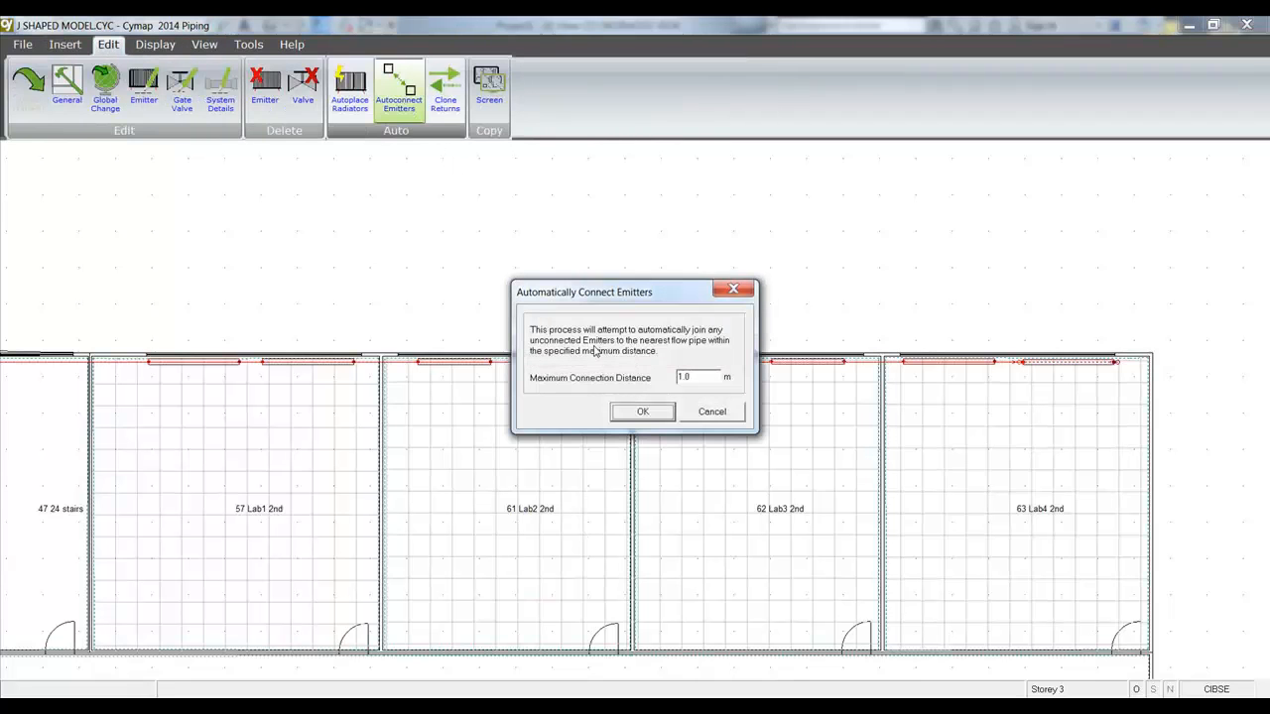
left_click(695, 377)
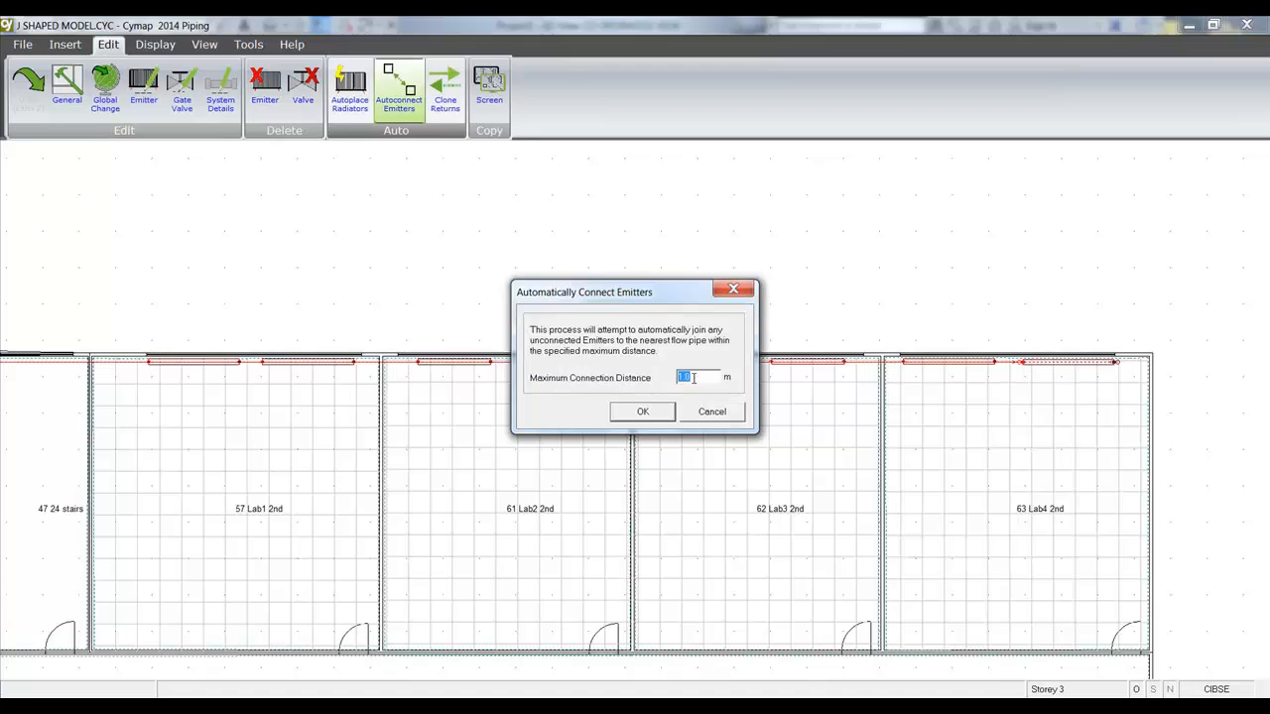
type("5")
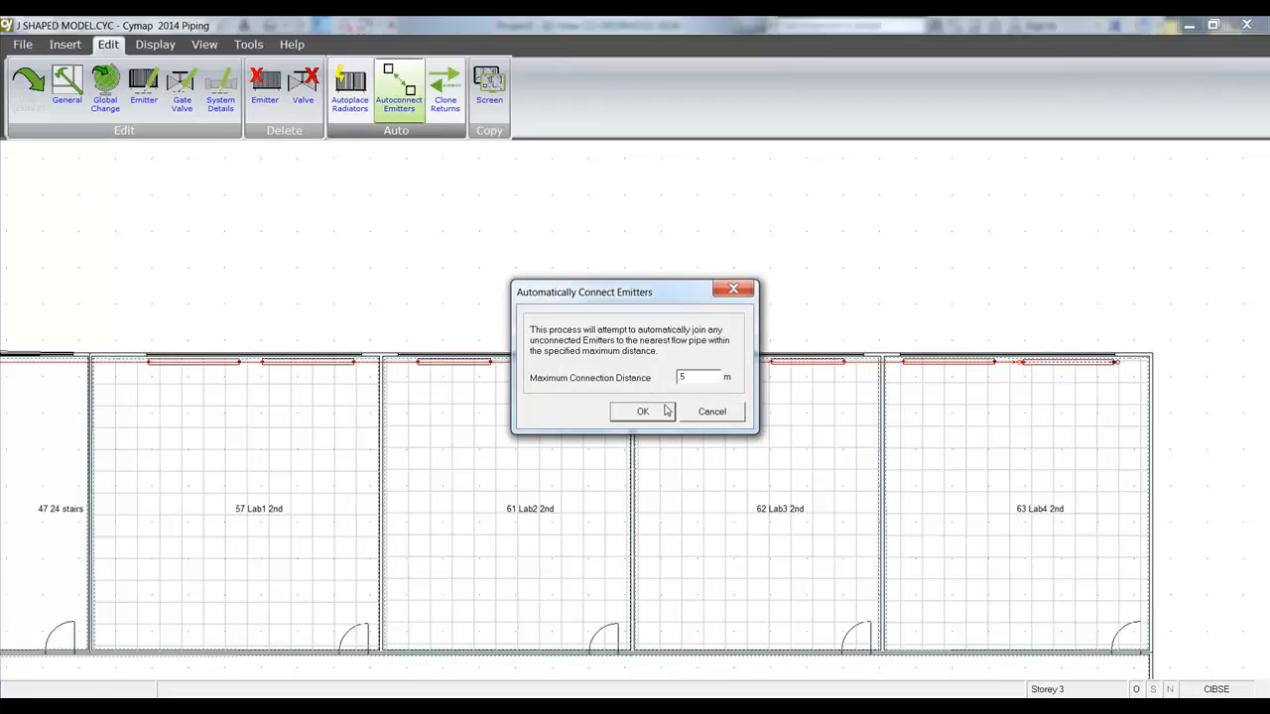
left_click(642, 411)
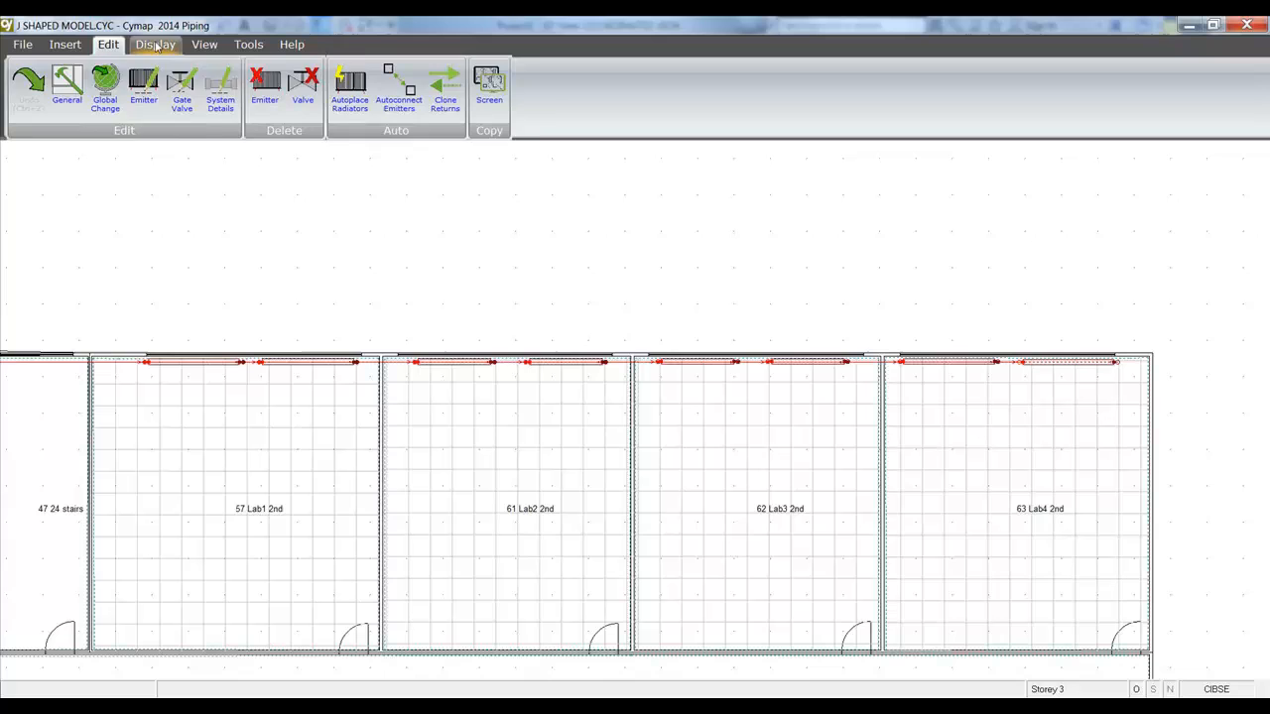
left_click(155, 43)
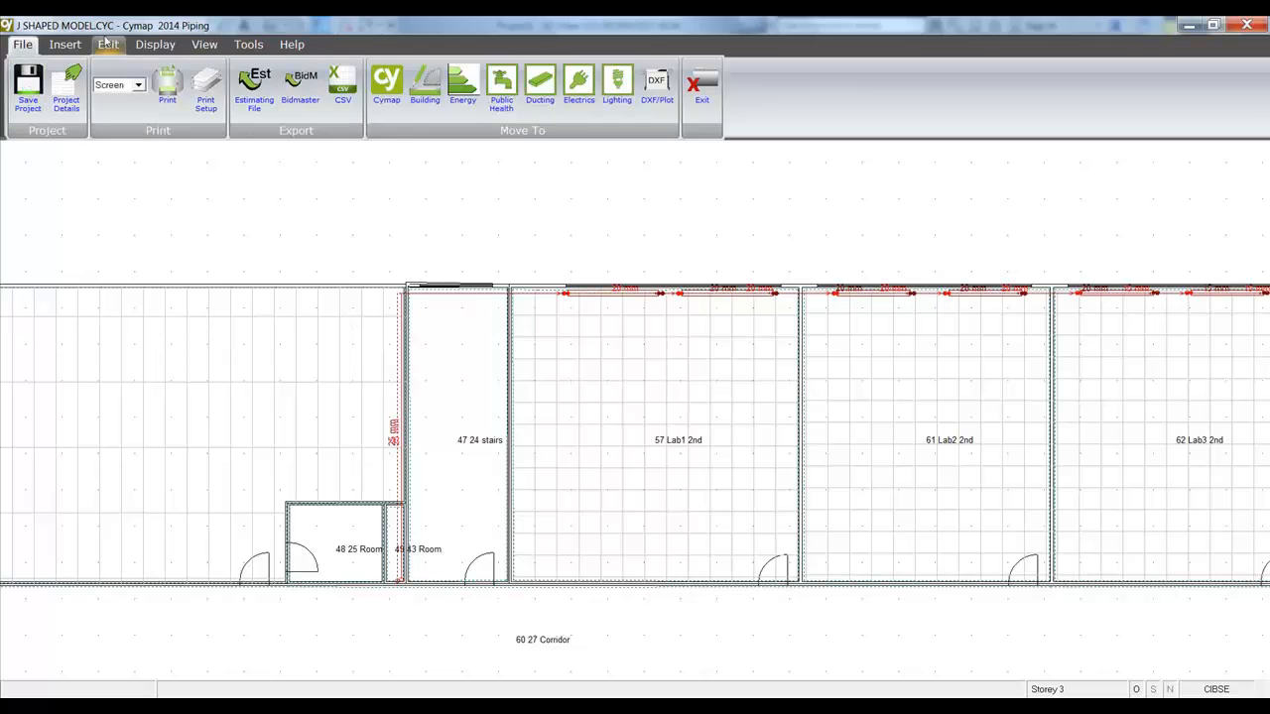
- Show the results summary, then the schedules with display type set to Flow Pipes
left_click(154, 44)
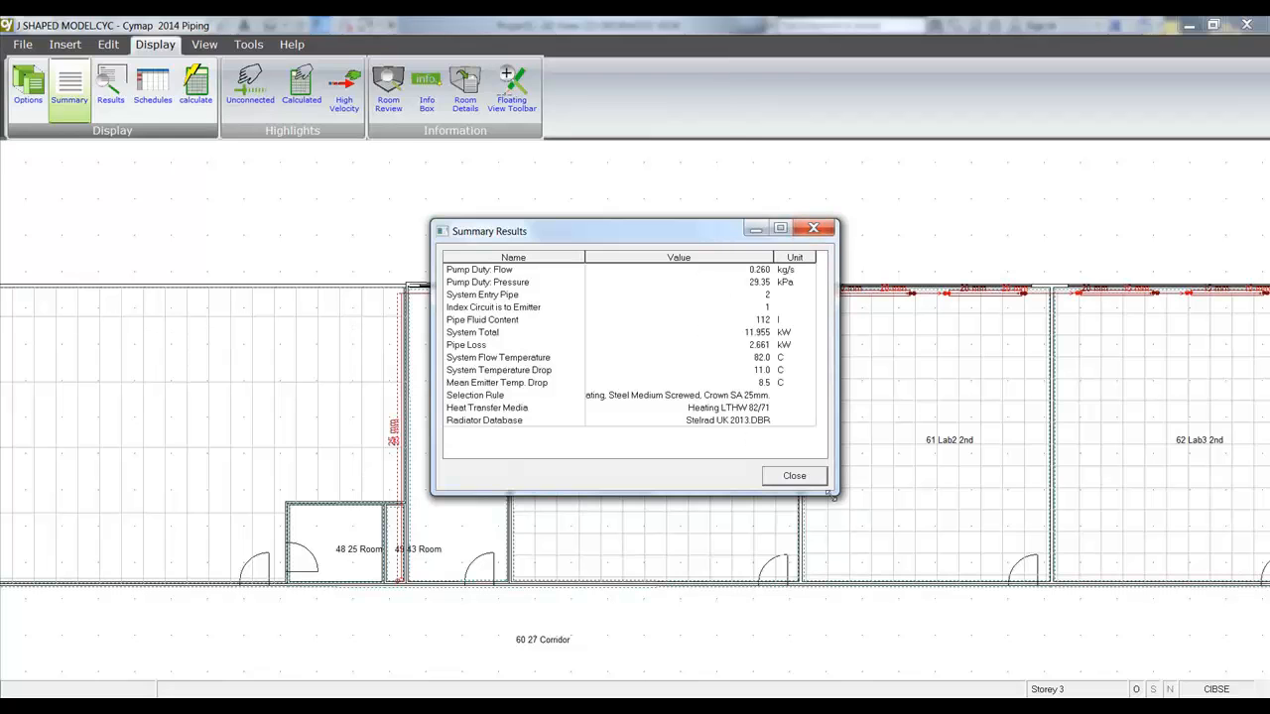
left_click(793, 476)
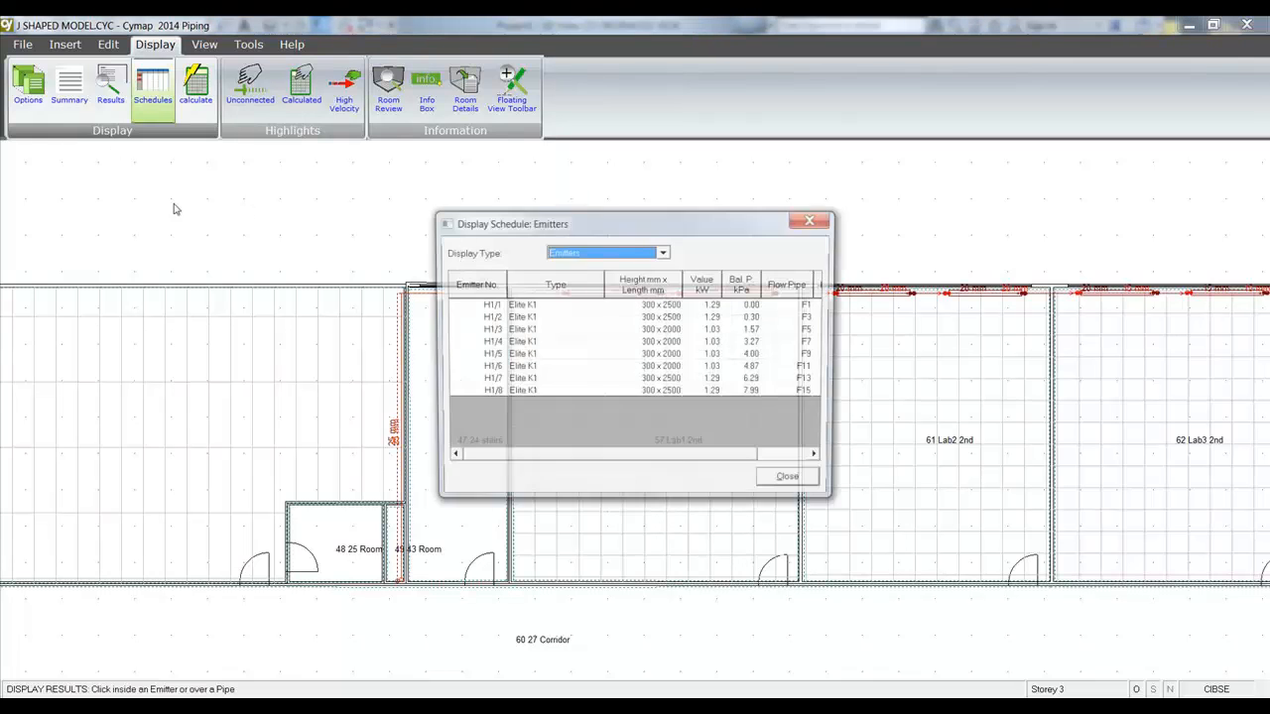
left_click(663, 252)
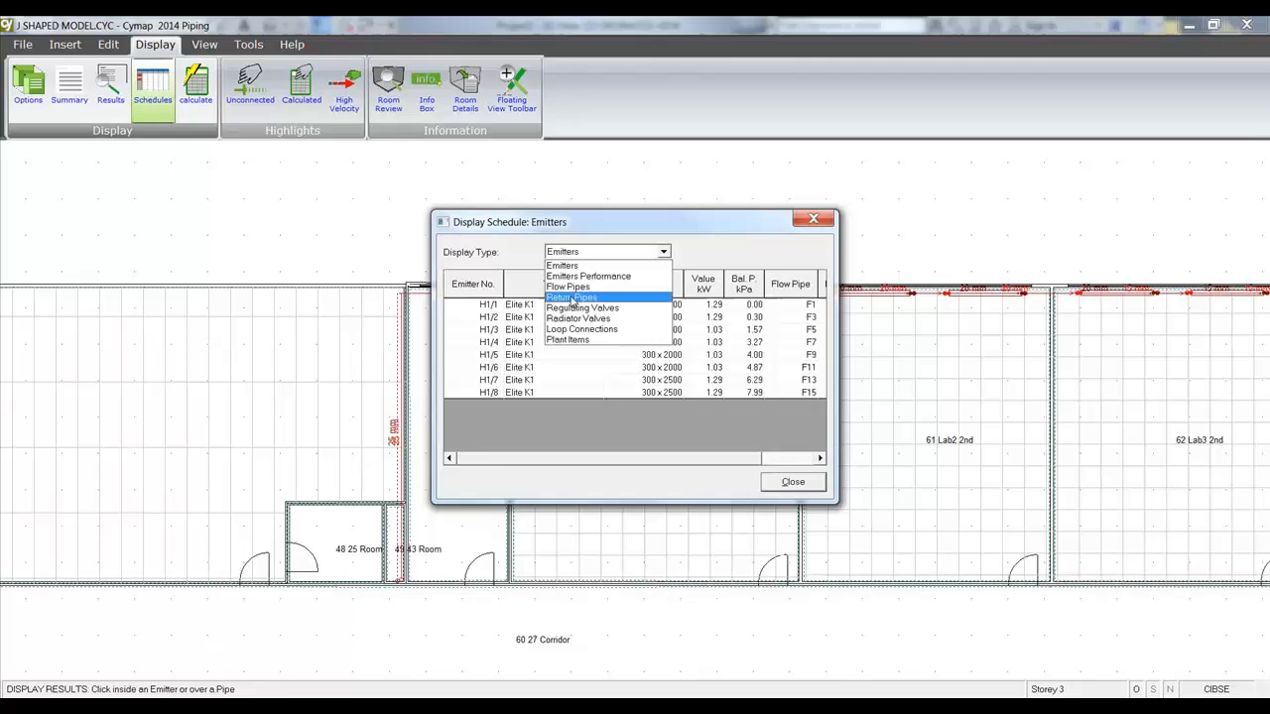
left_click(568, 286)
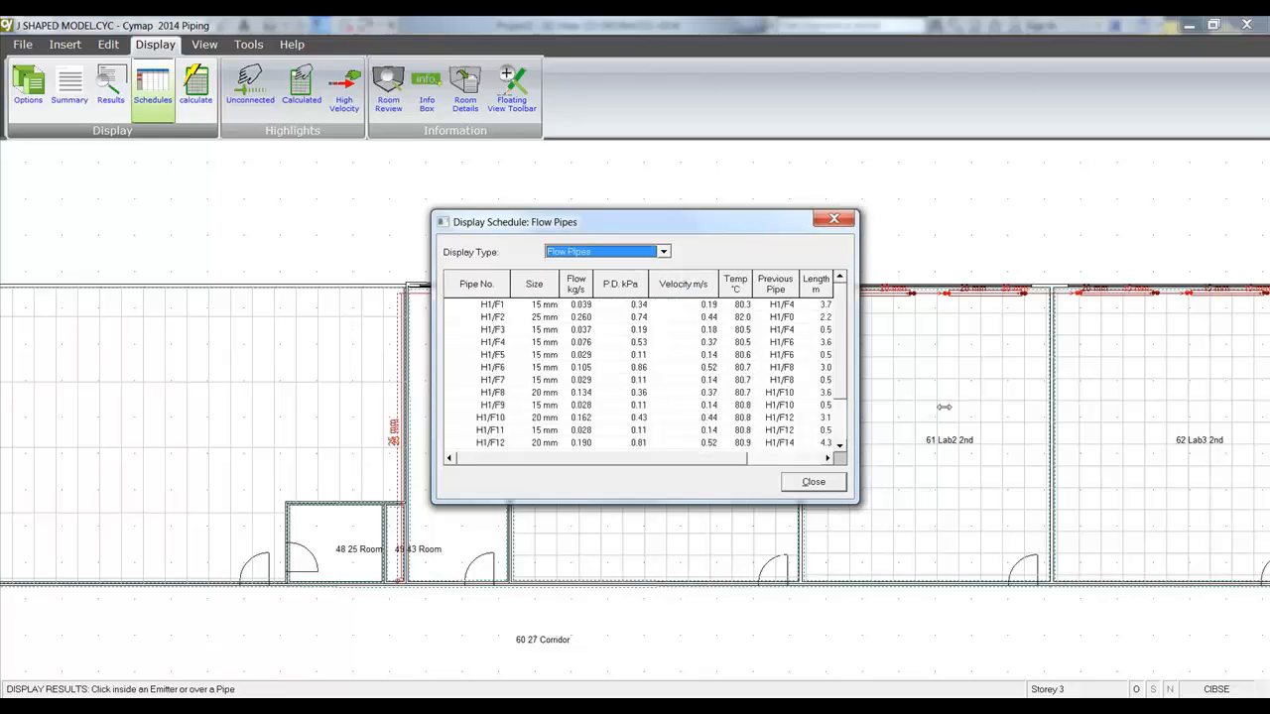